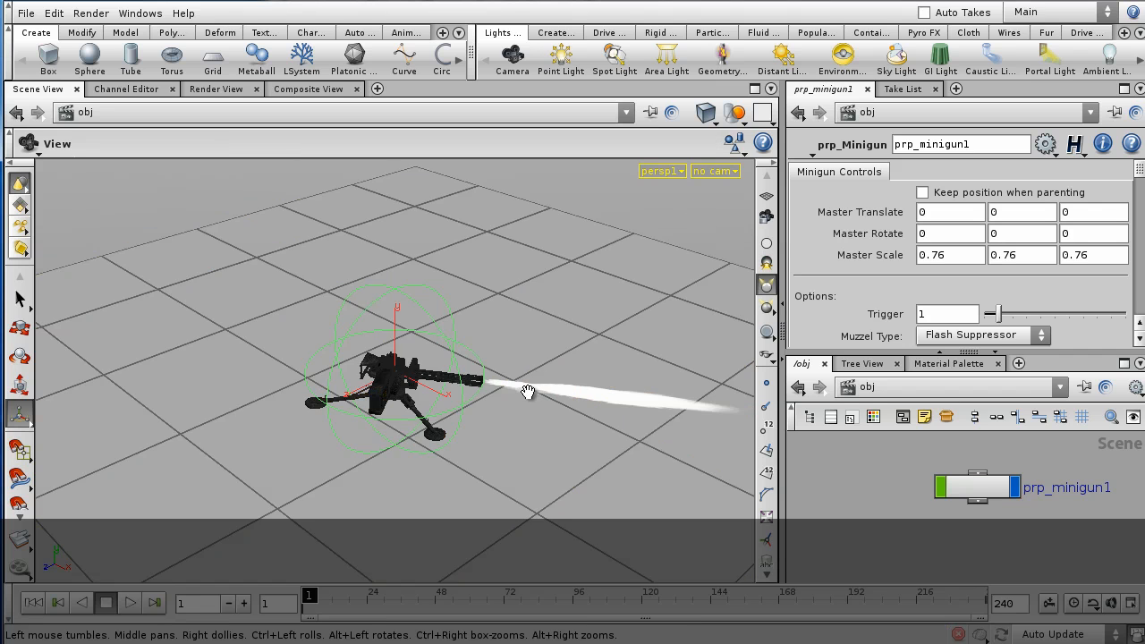
# - Close in on the minigun, play its firing animation to around frame 31, then stop it
pyautogui.moveTo(527, 390); pyautogui.dragTo(612, 397)
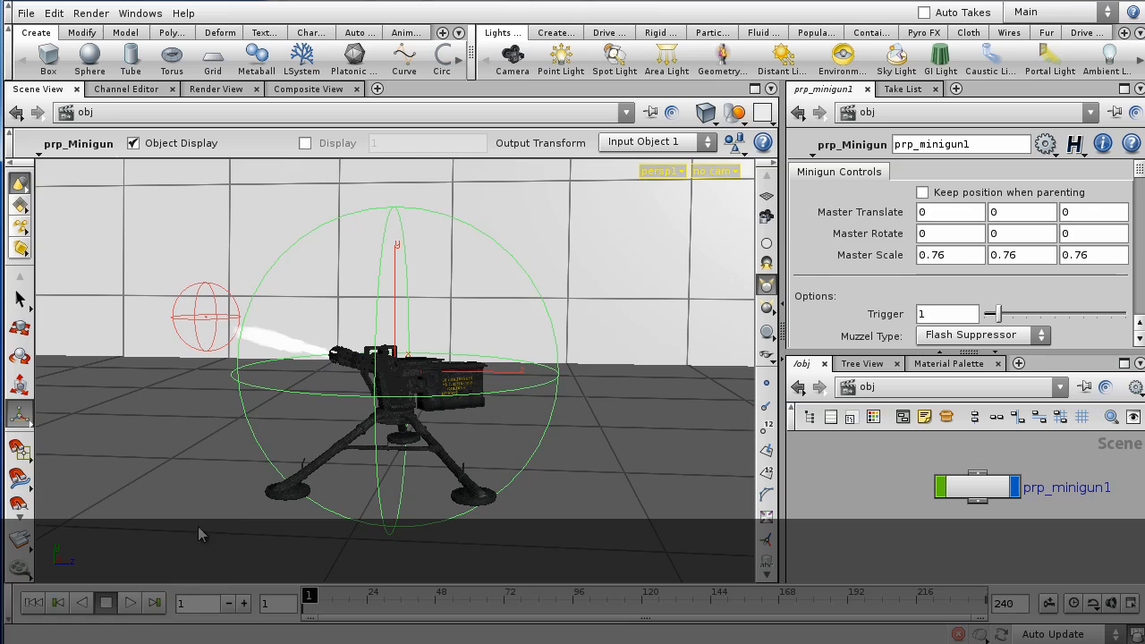
pyautogui.moveTo(580, 599)
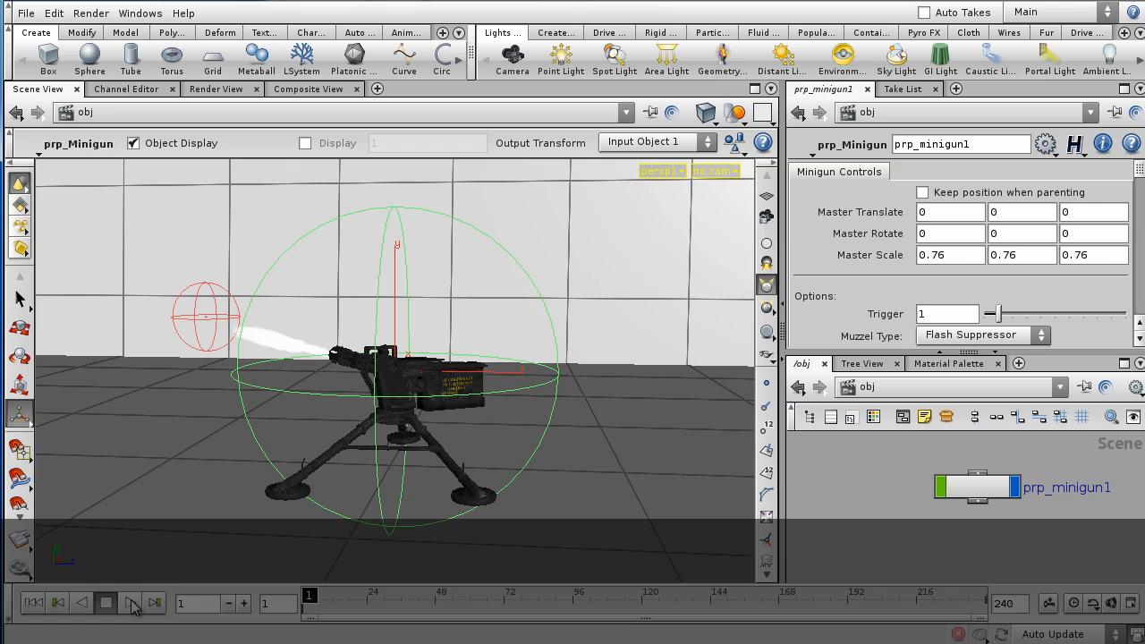
pyautogui.click(130, 602)
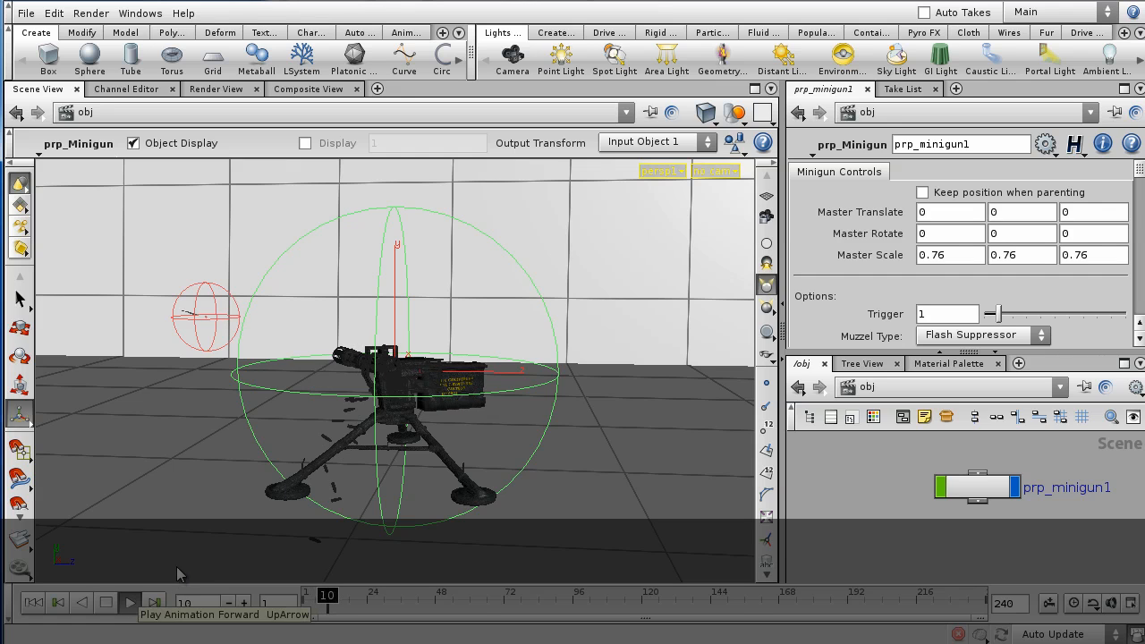
pyautogui.click(129, 601)
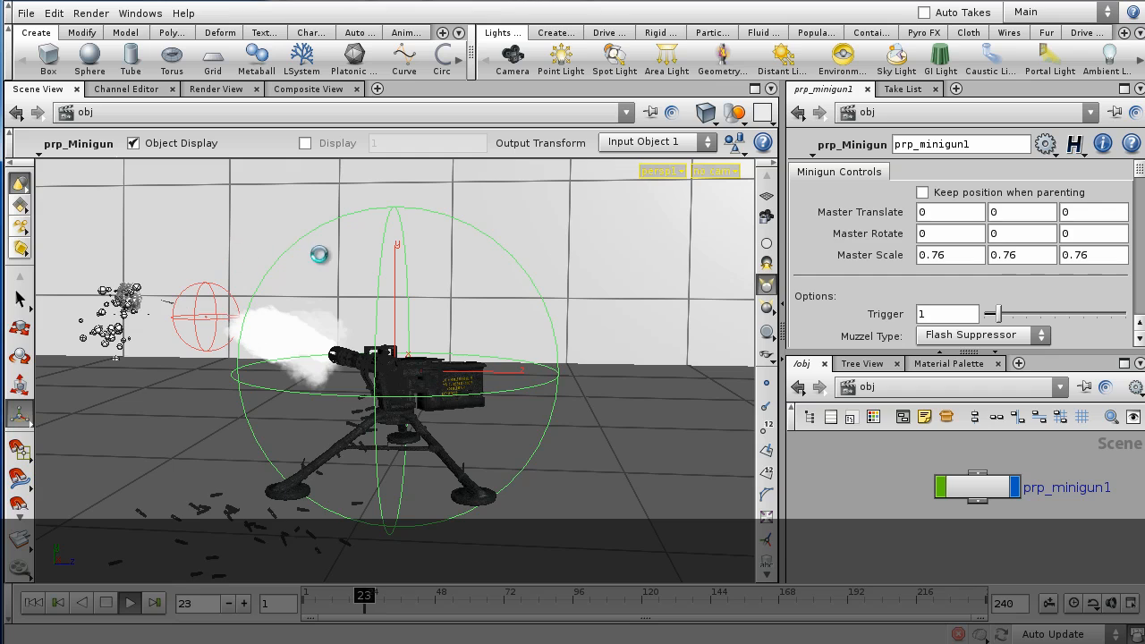
pyautogui.click(129, 602)
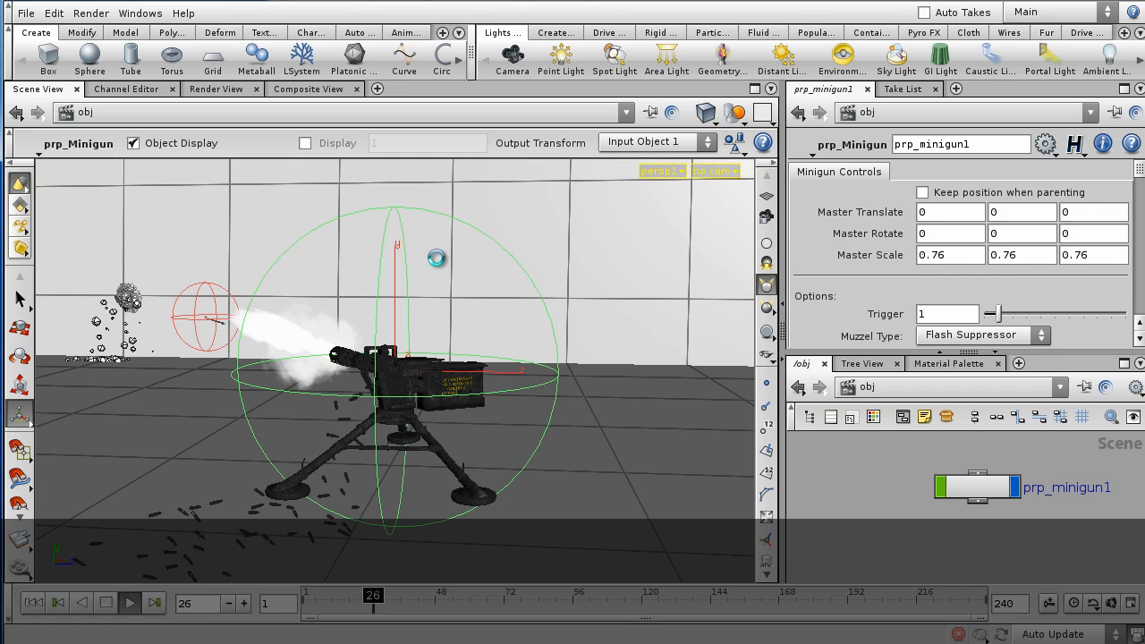
pyautogui.click(129, 601)
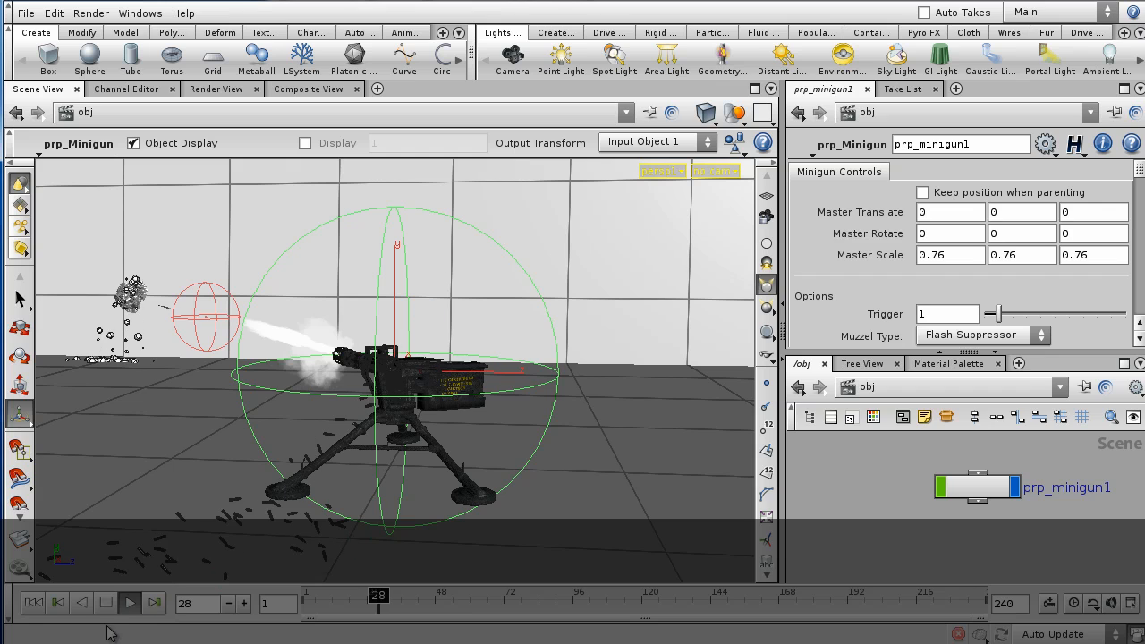
pyautogui.click(108, 601)
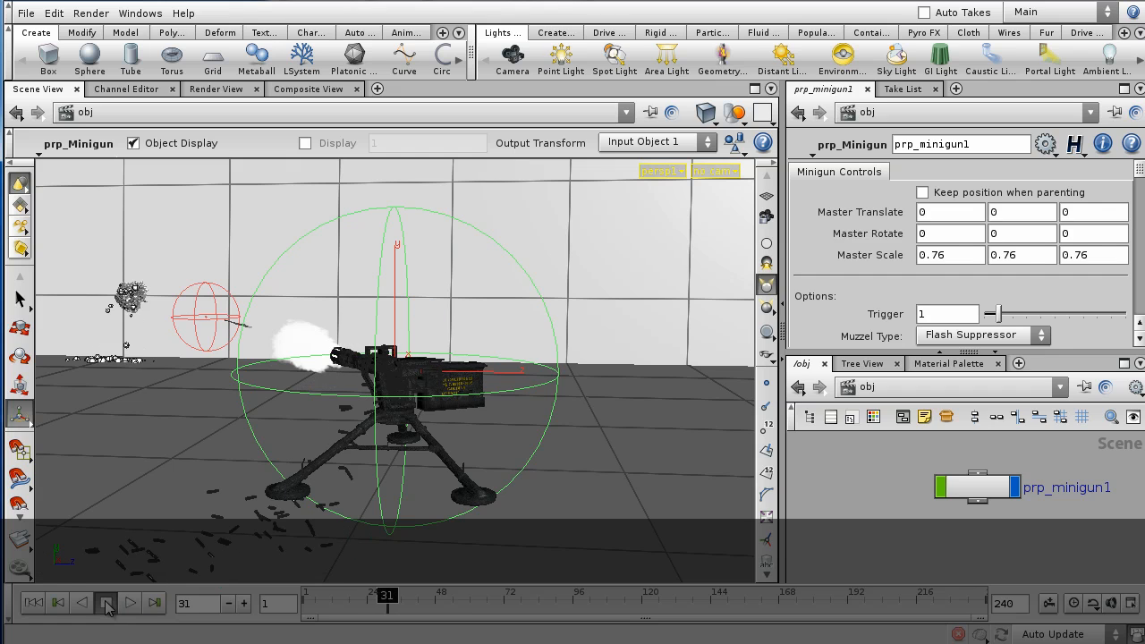
pyautogui.click(105, 601)
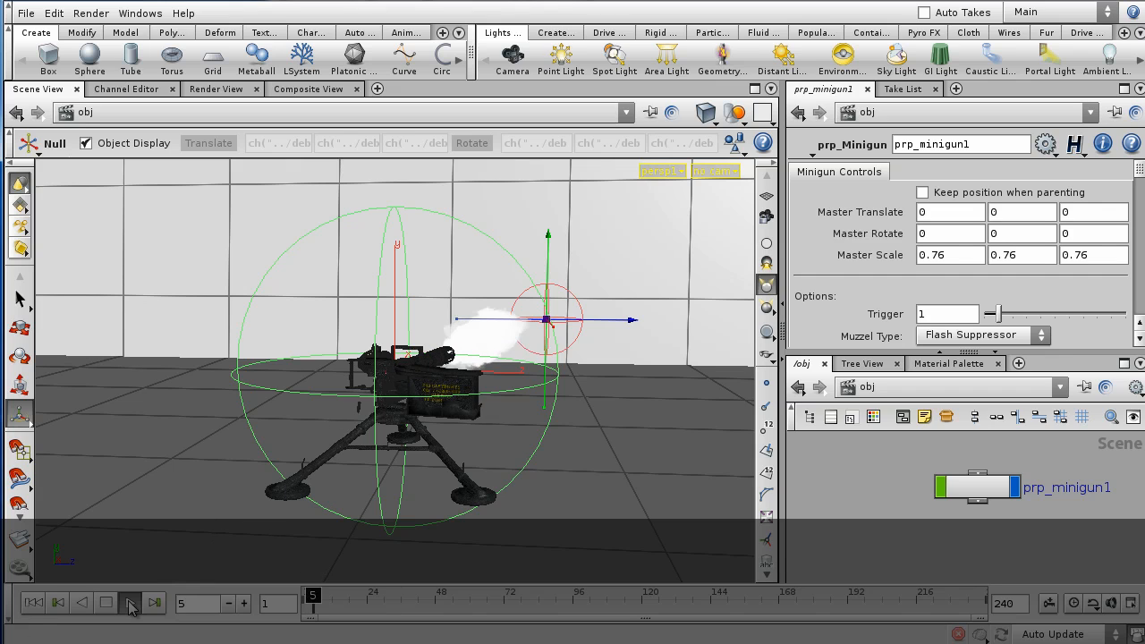
# - Replay the firing from frame 1 and stop around frame 22 as bullets fly and casings bounce
pyautogui.click(130, 601)
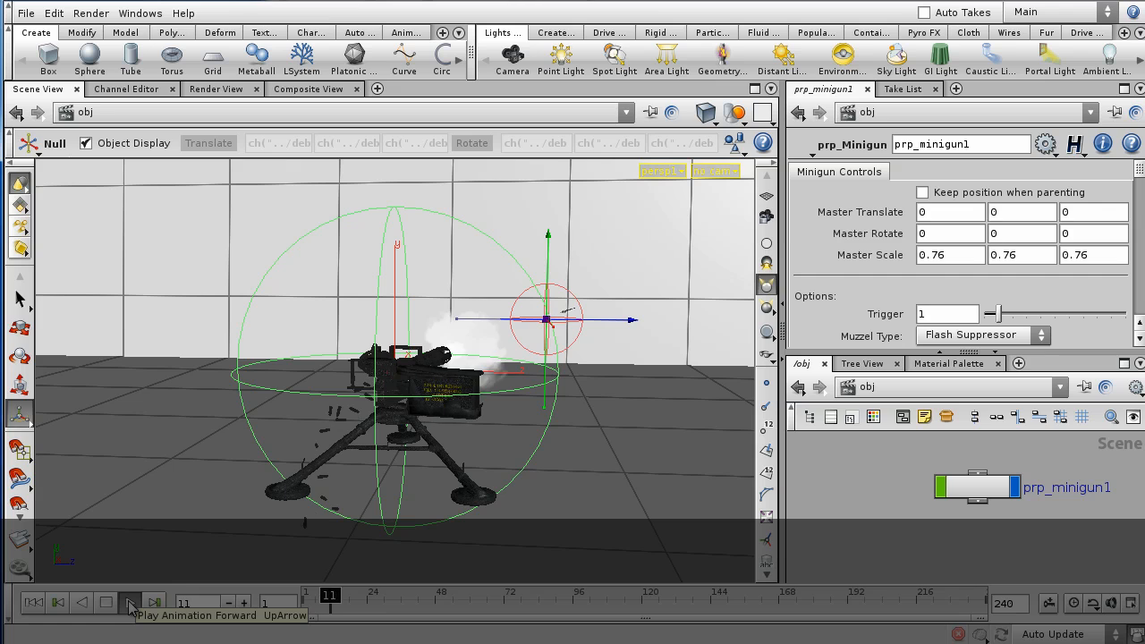
pyautogui.click(130, 602)
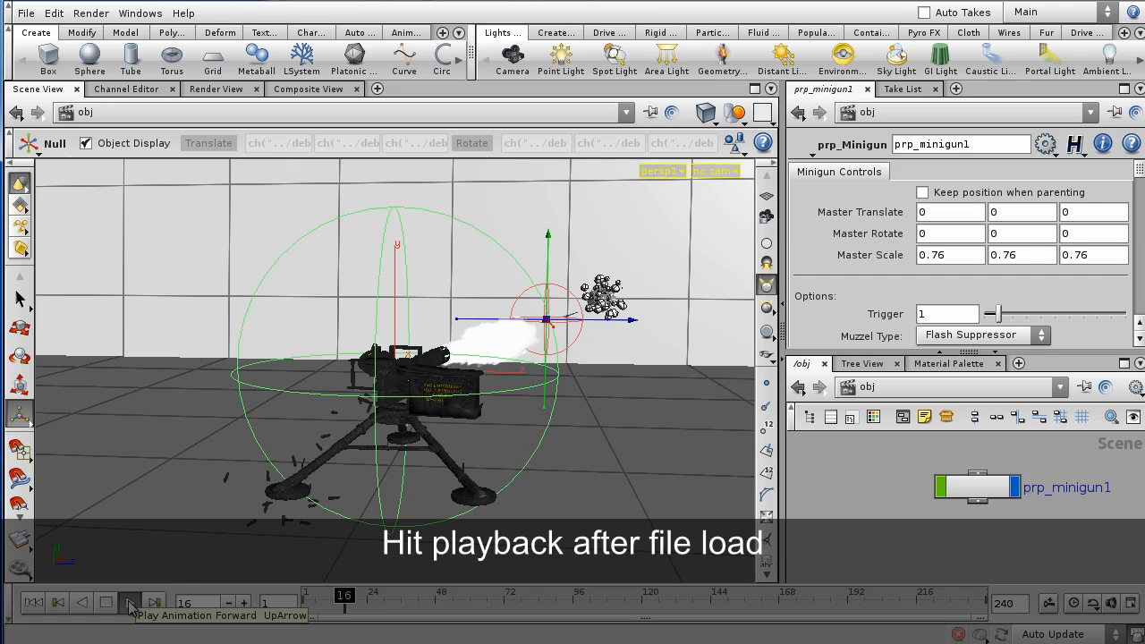
pyautogui.click(129, 601)
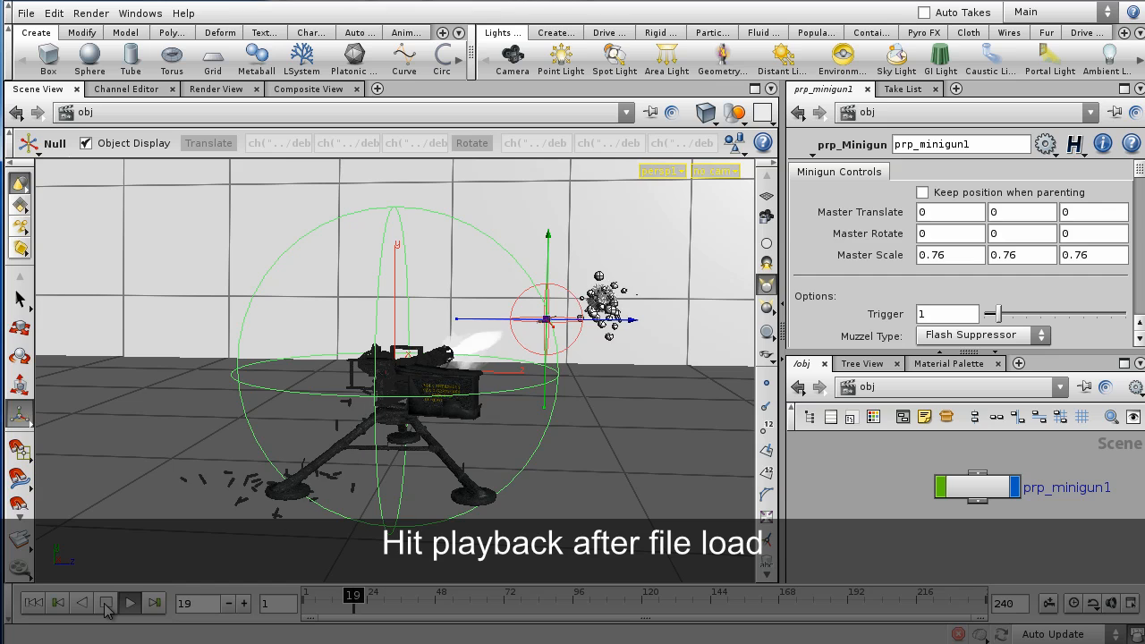
pyautogui.click(128, 602)
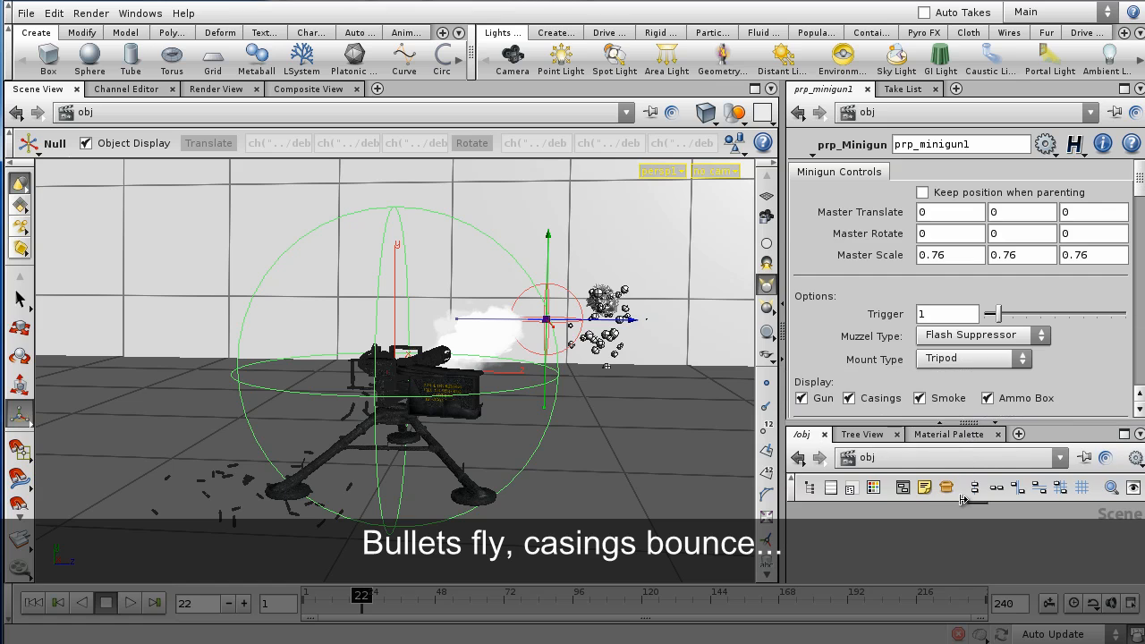
# - Drag the aim target upward and set Target Translate Z to -1.17329 so the gun swings round
pyautogui.scroll(-3)
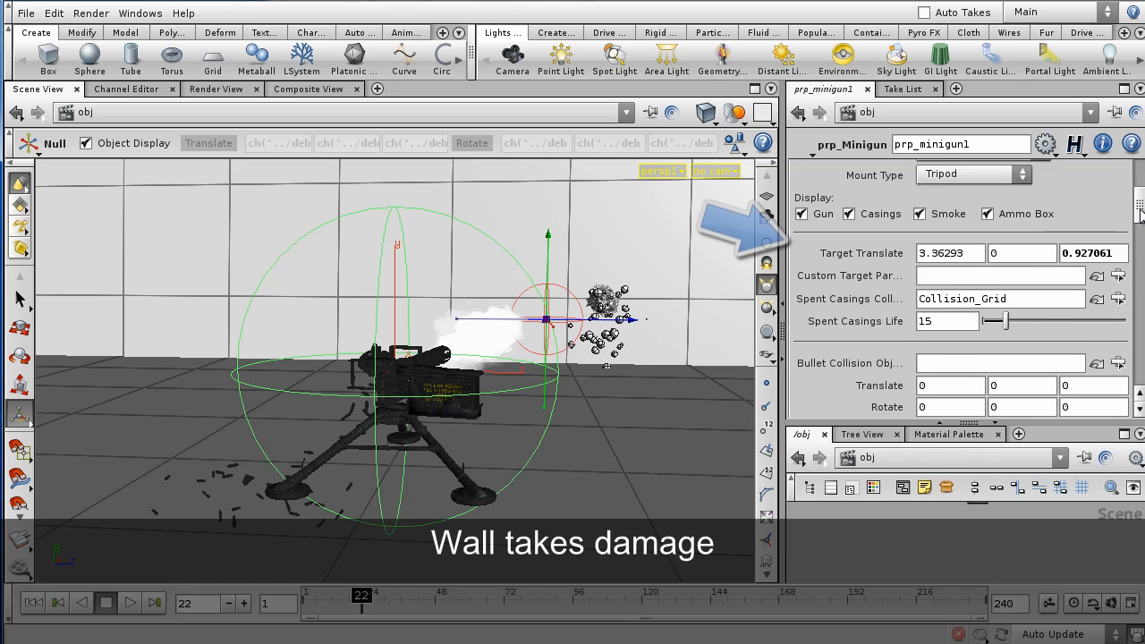
pyautogui.scroll(-3)
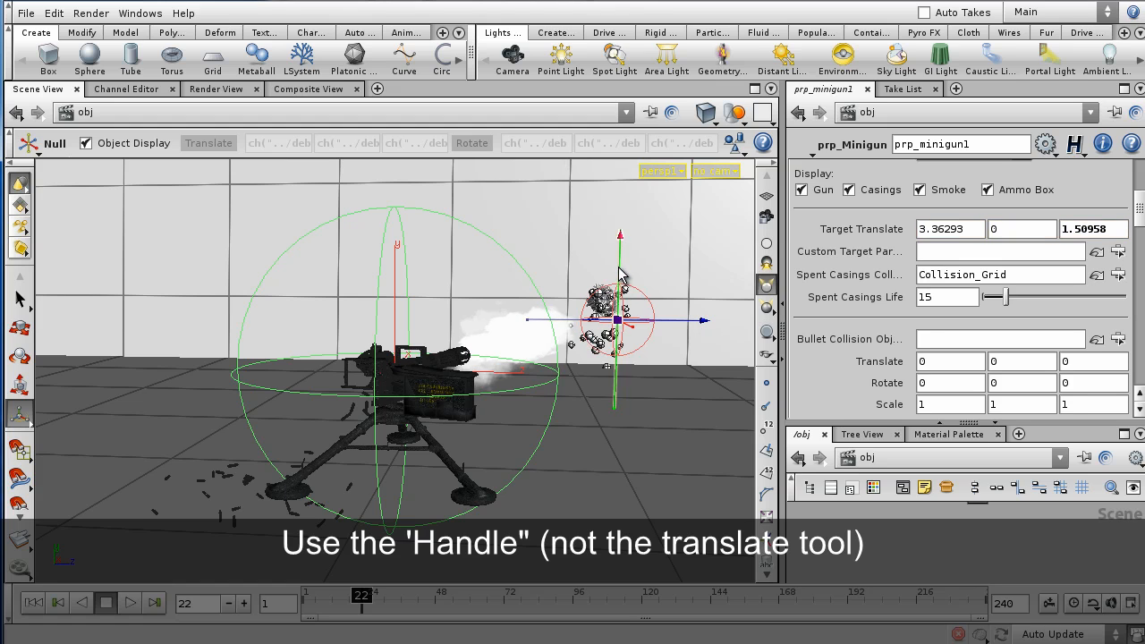
pyautogui.moveTo(620, 319); pyautogui.dragTo(619, 272)
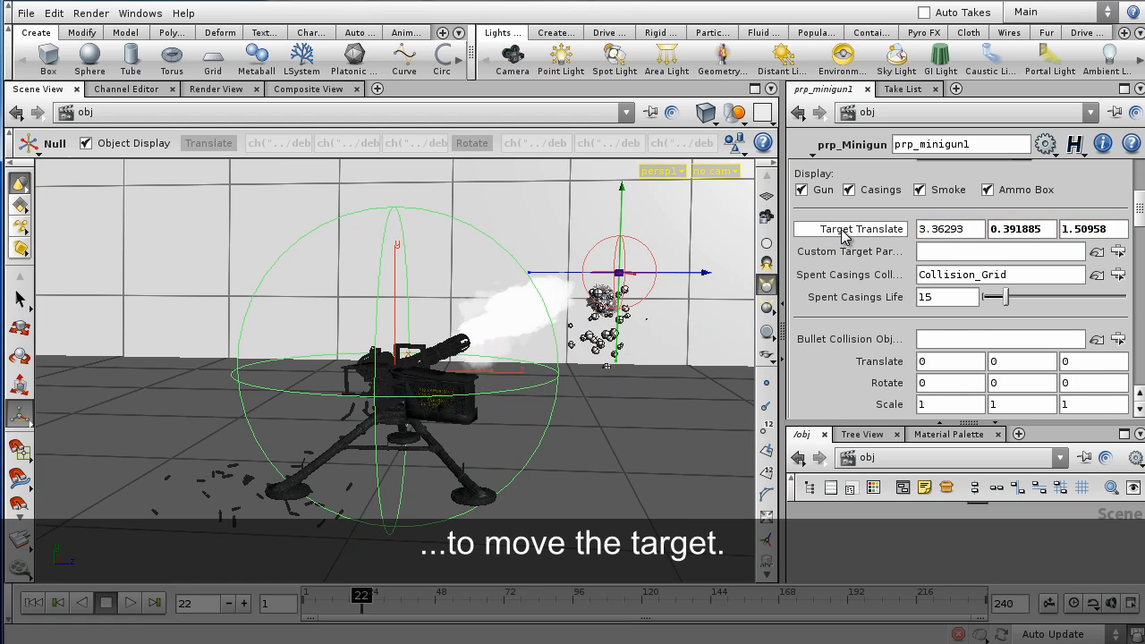
pyautogui.rightClick(850, 229)
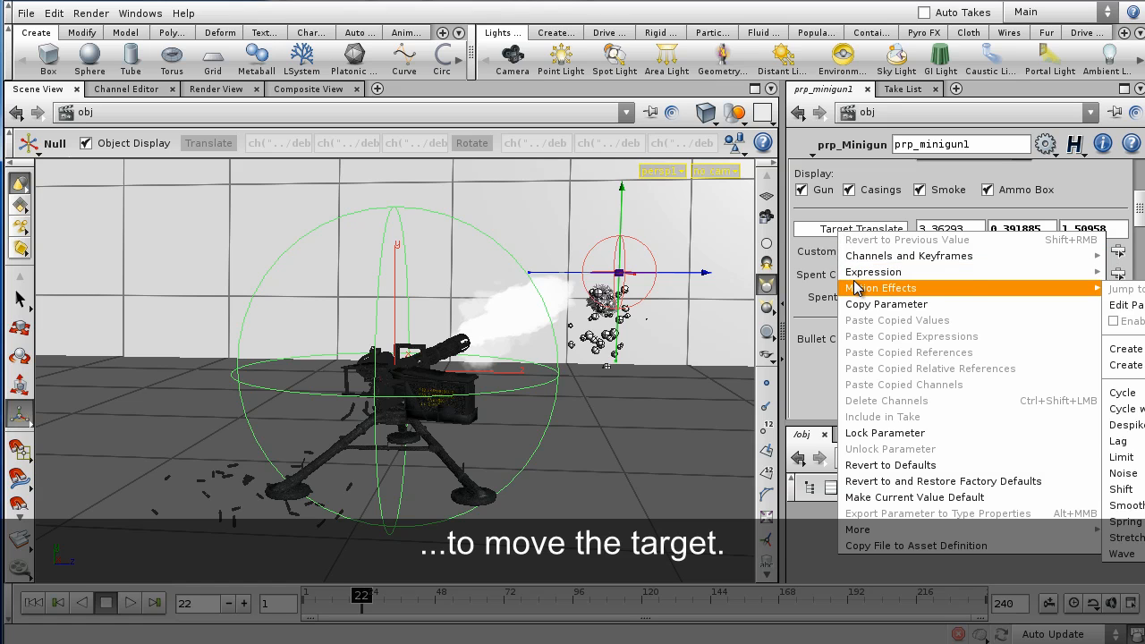
pyautogui.moveTo(909, 256)
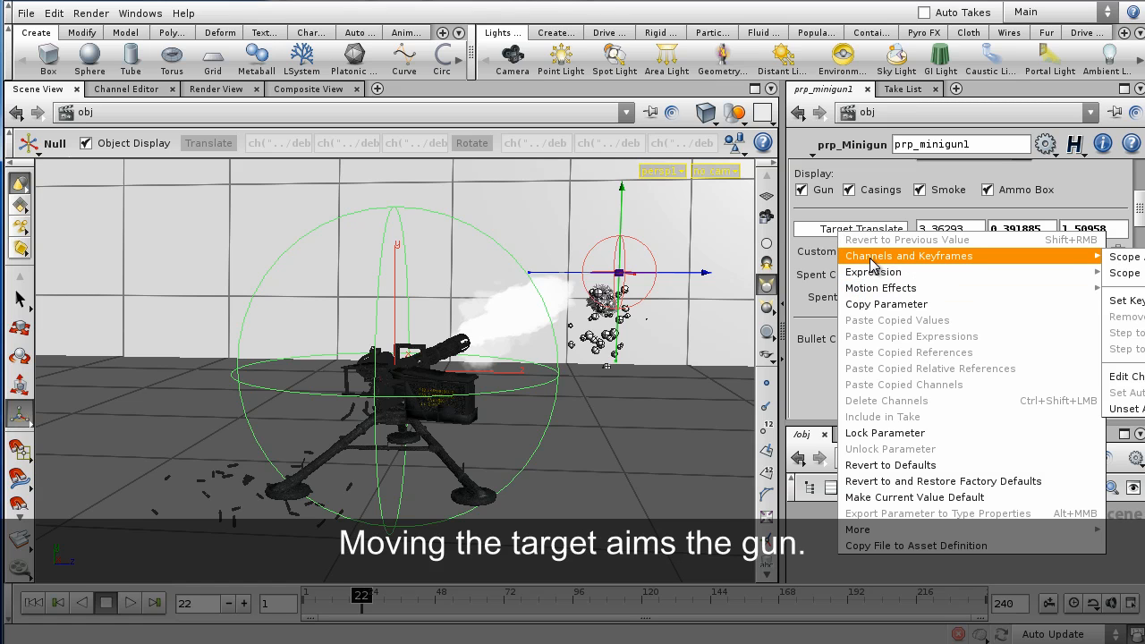
pyautogui.moveTo(1125, 258)
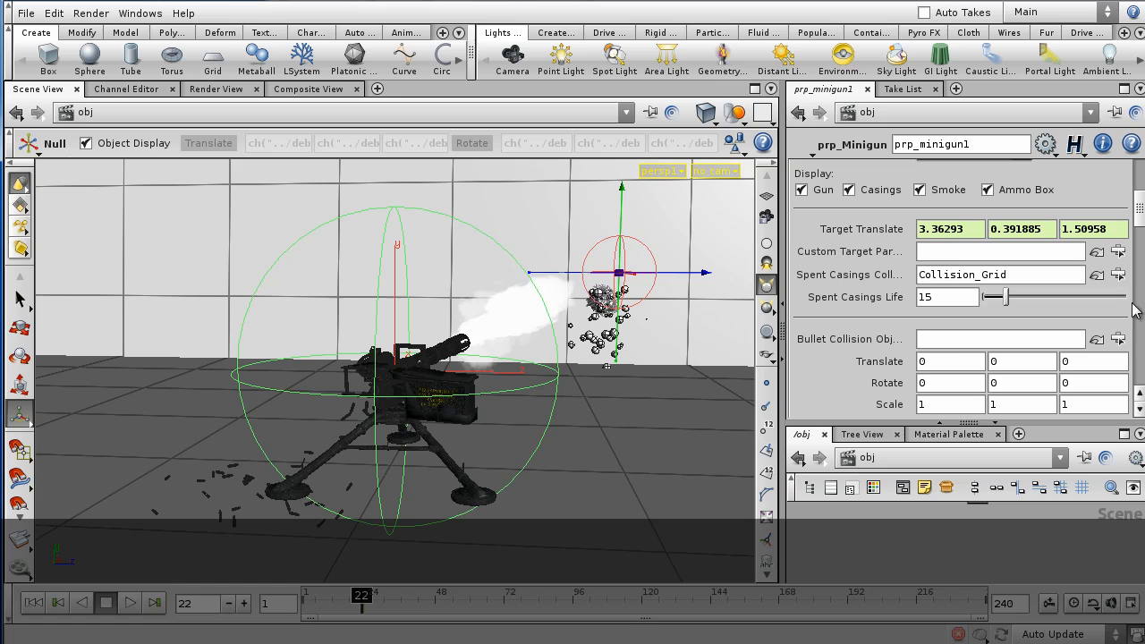
pyautogui.moveTo(333, 609)
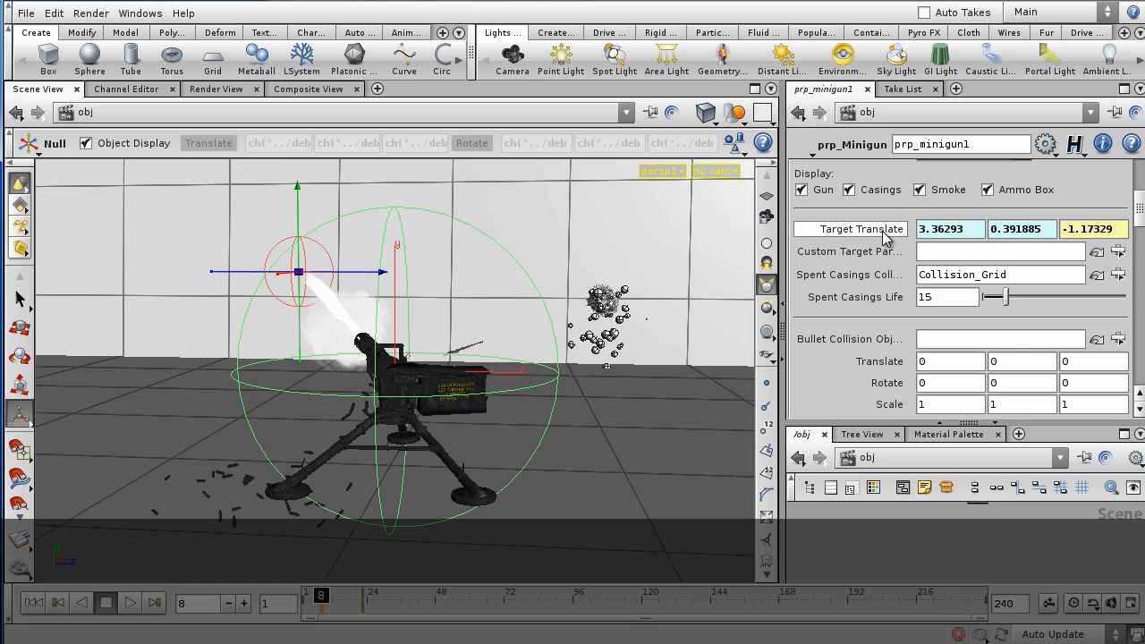
pyautogui.rightClick(850, 229)
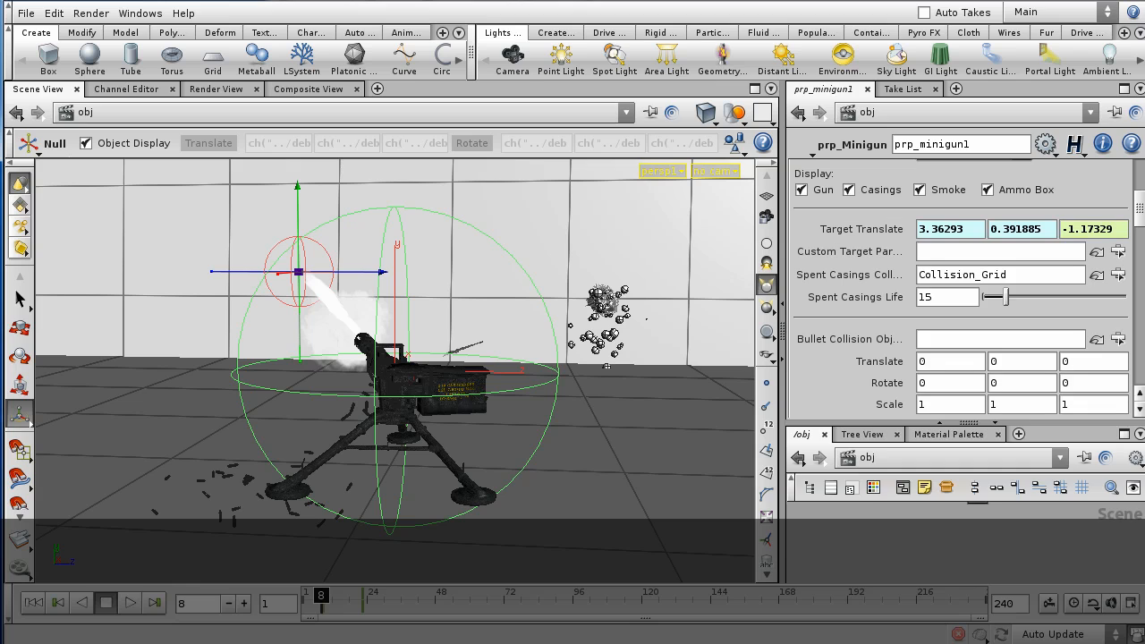
# - Play the minigun firing at the grid wall from the start, then halt playback
pyautogui.click(129, 601)
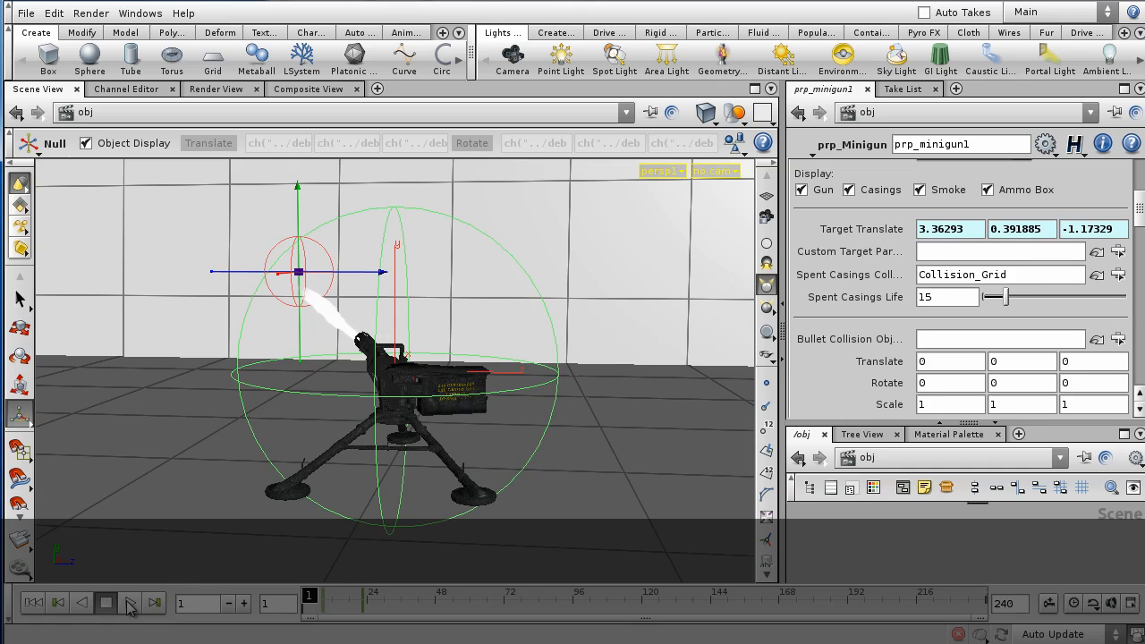
pyautogui.click(129, 603)
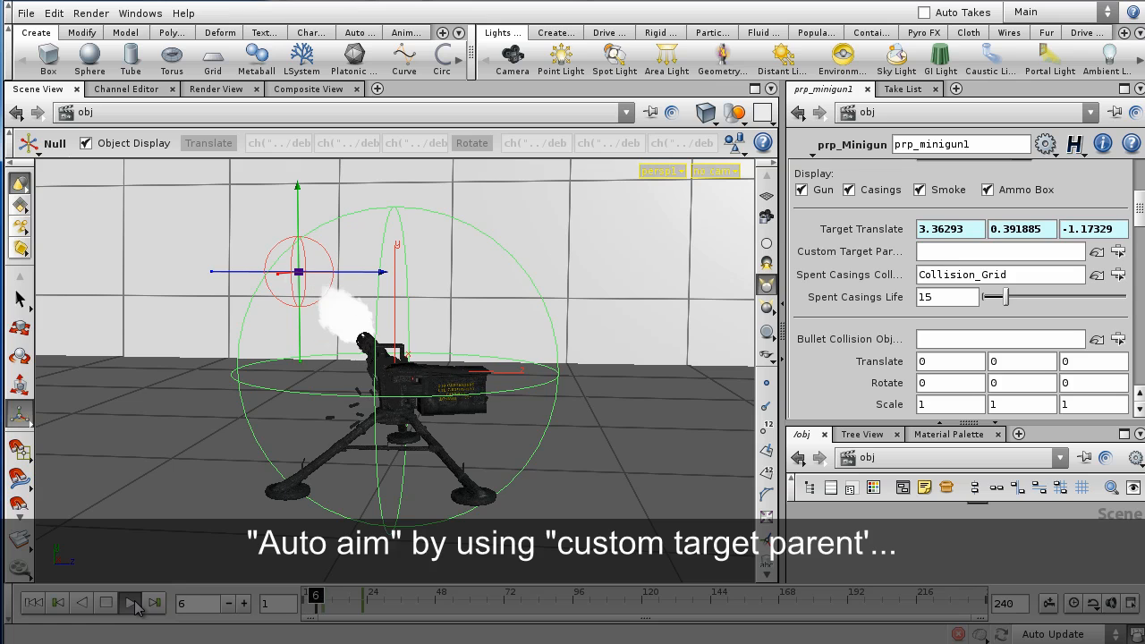
pyautogui.click(132, 602)
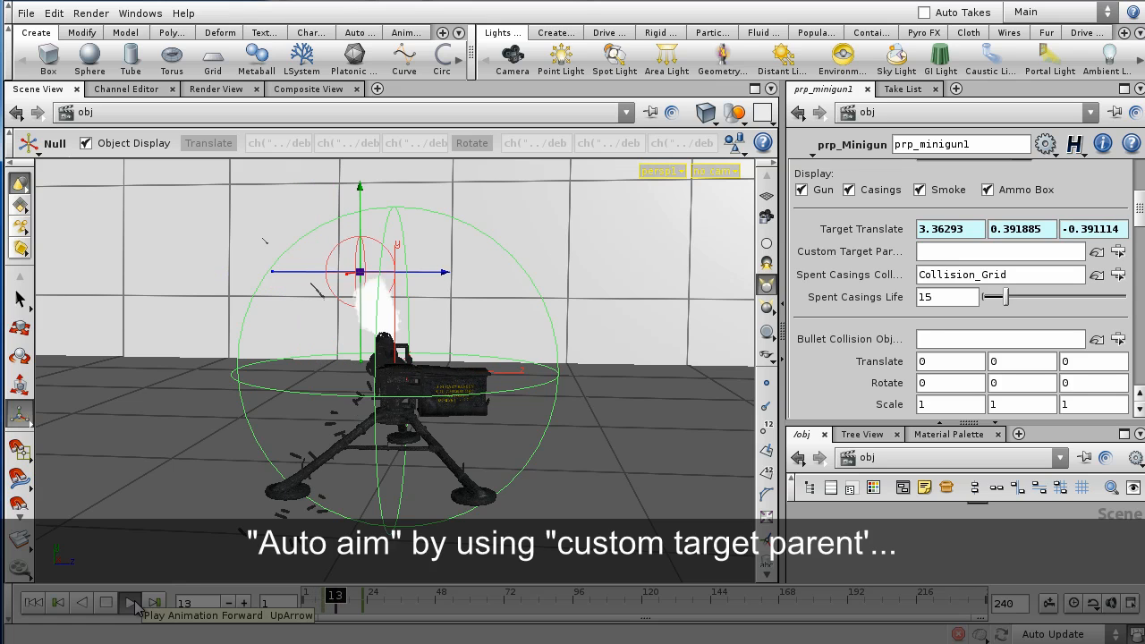
pyautogui.click(131, 603)
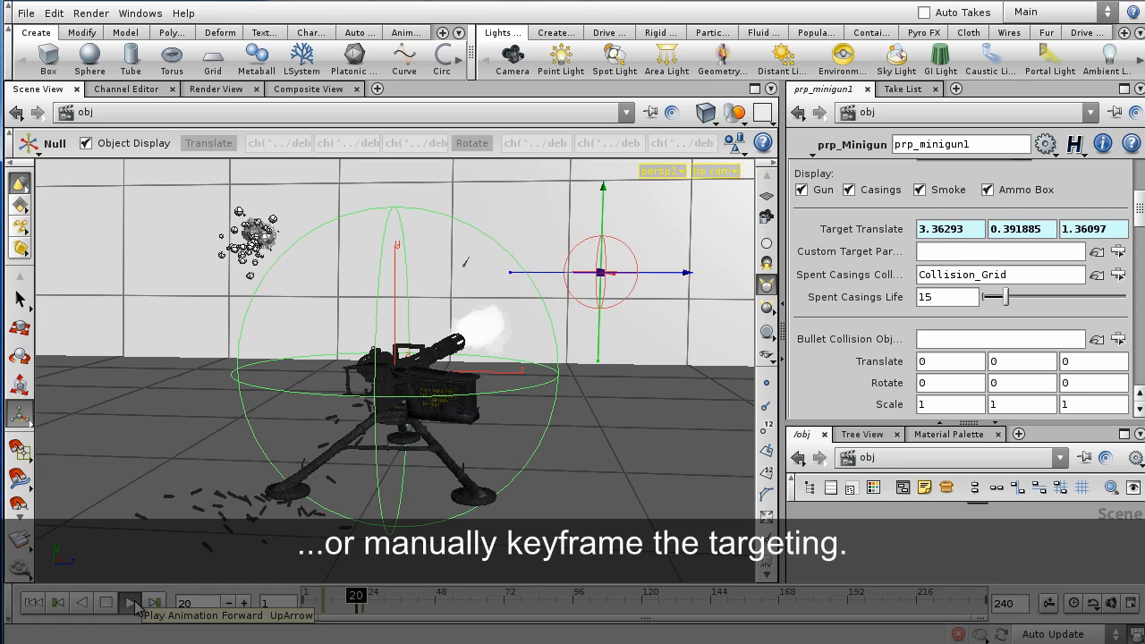
pyautogui.click(128, 601)
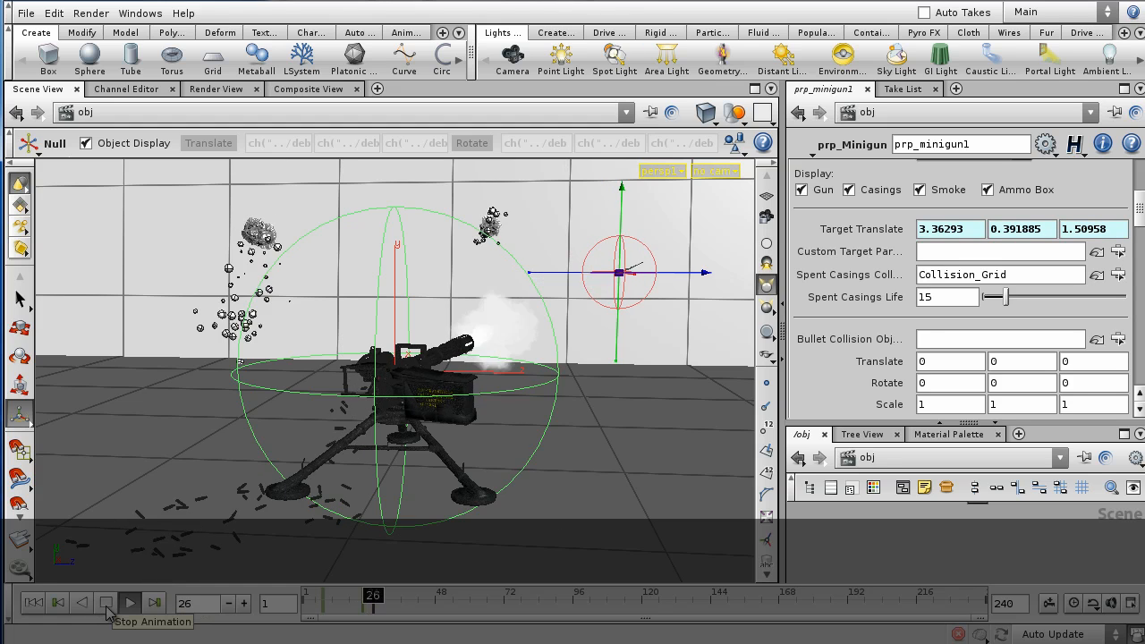
pyautogui.click(106, 601)
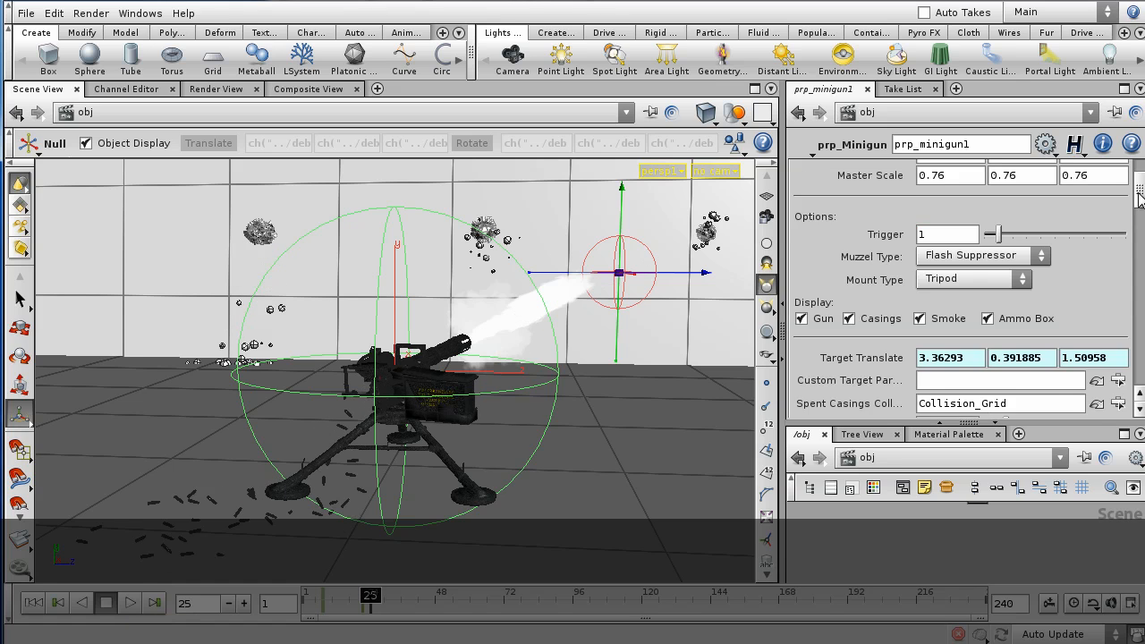
# - Set Trigger to 15, replay from frame 1 to see denser wall impacts, then rewind
pyautogui.scroll(3)
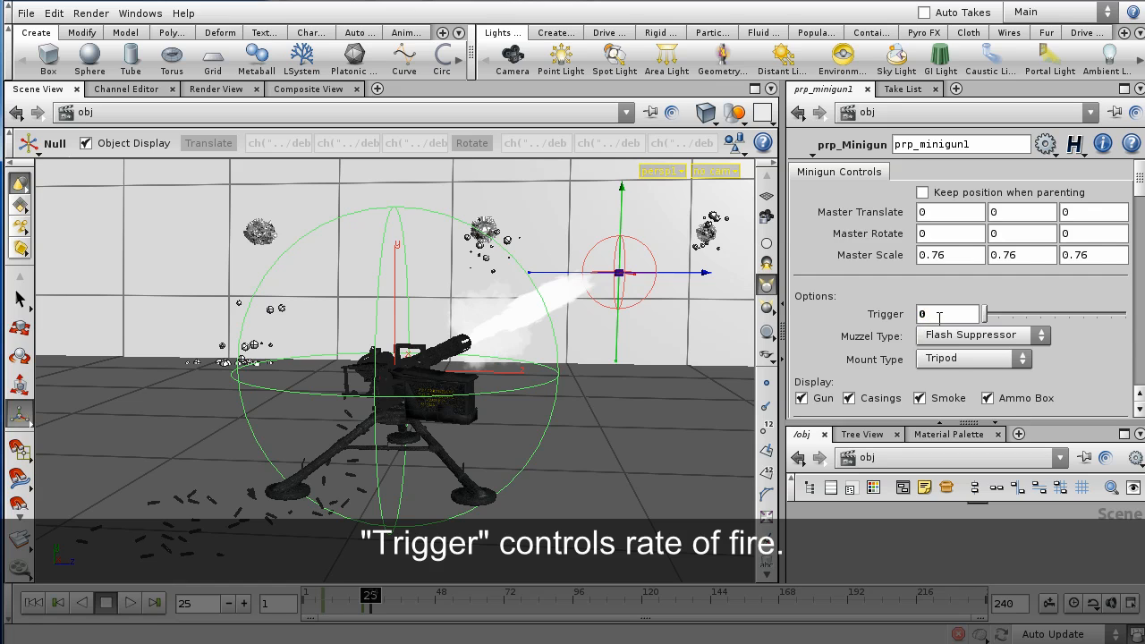
pyautogui.click(106, 602)
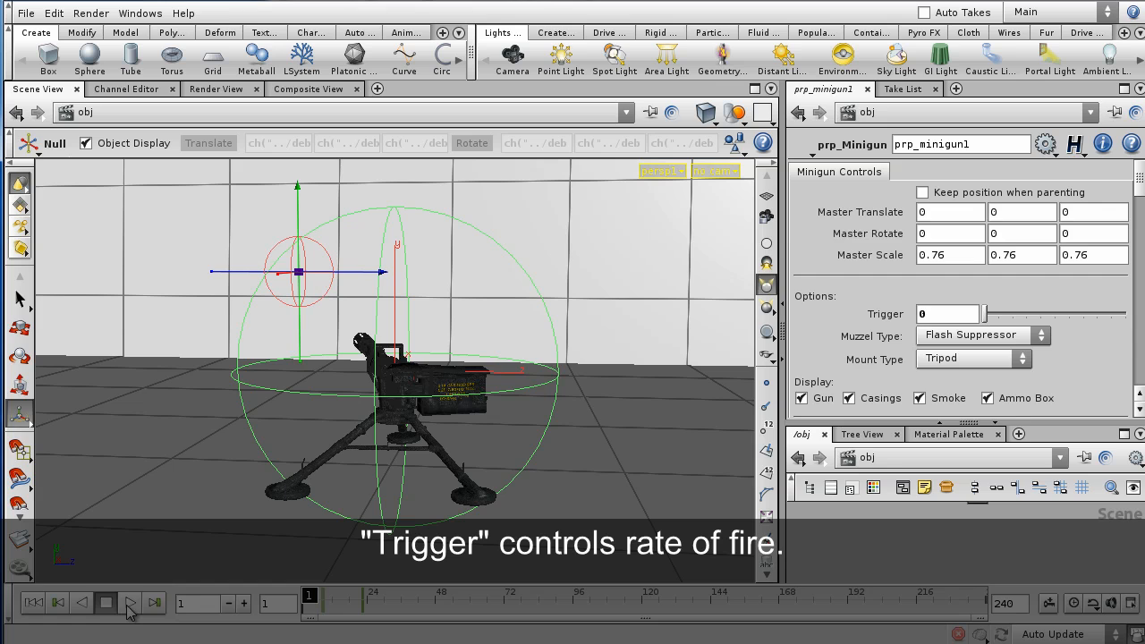
pyautogui.click(129, 601)
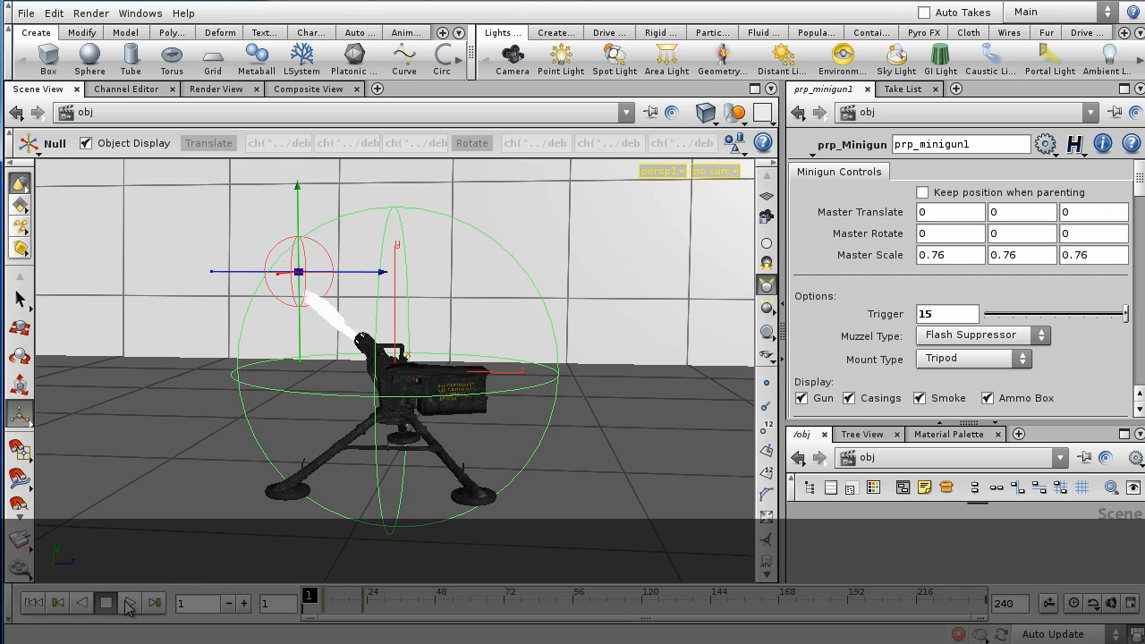
pyautogui.click(129, 601)
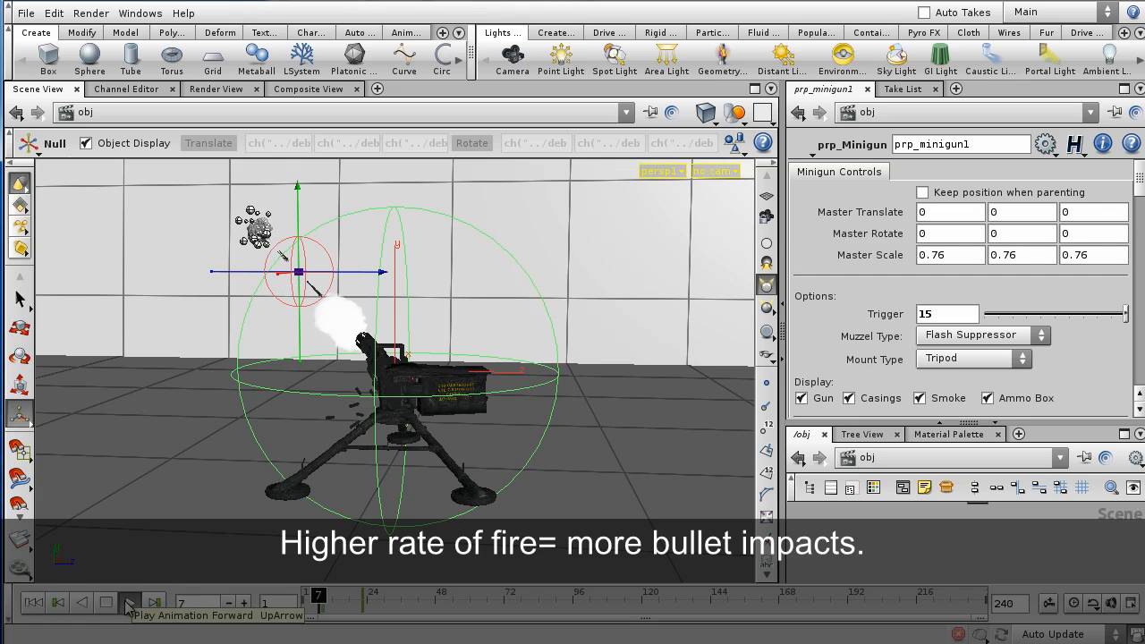
pyautogui.click(129, 601)
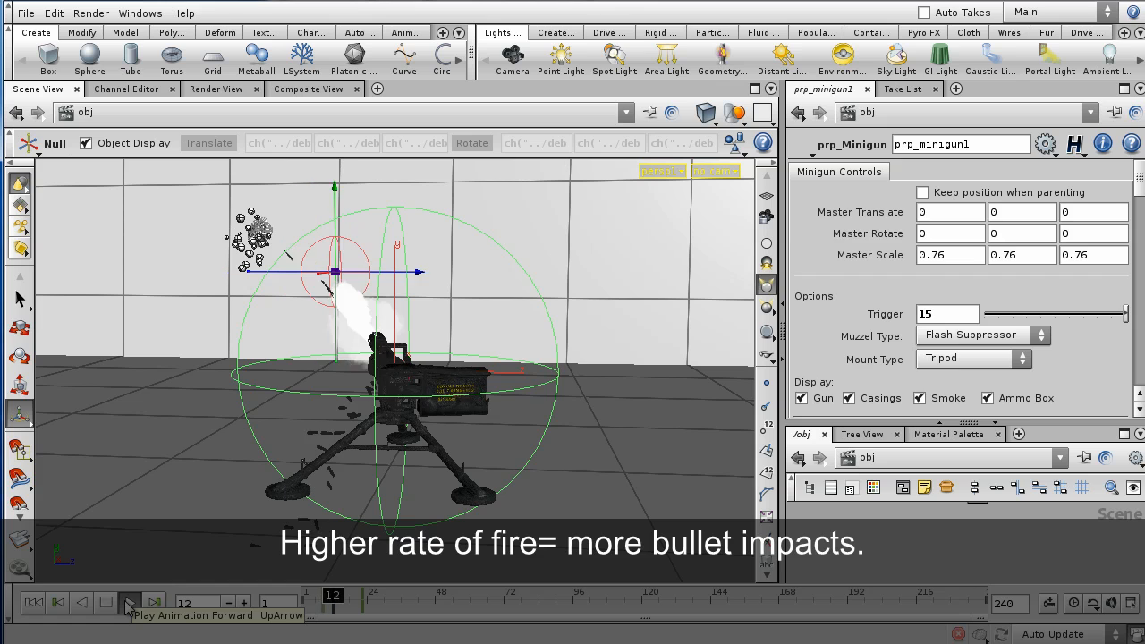
pyautogui.click(129, 601)
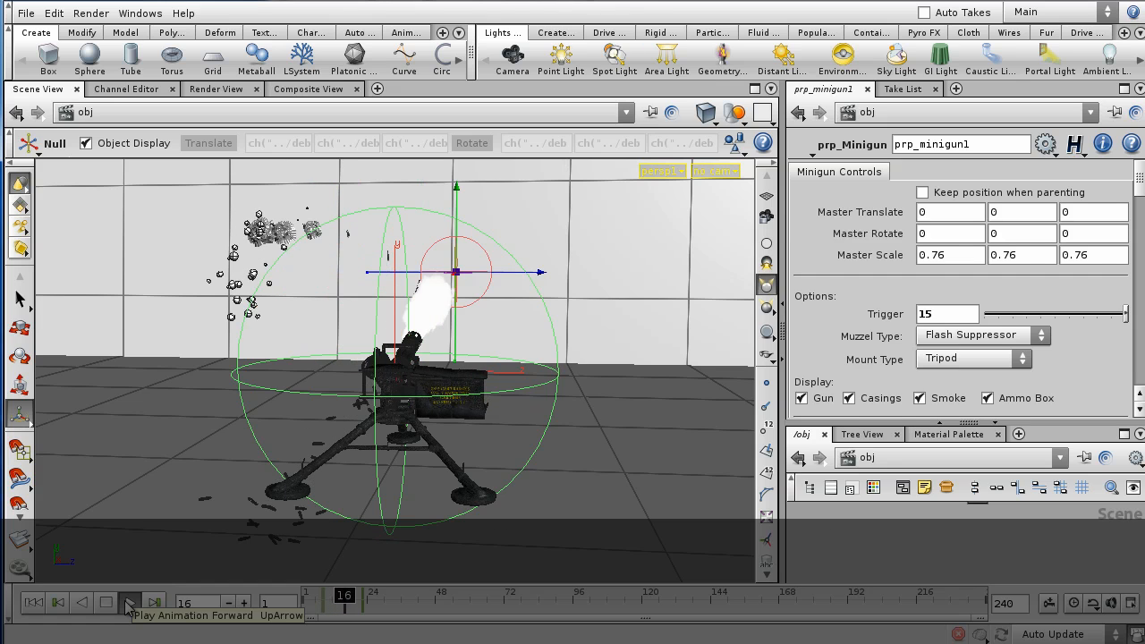
pyautogui.click(129, 602)
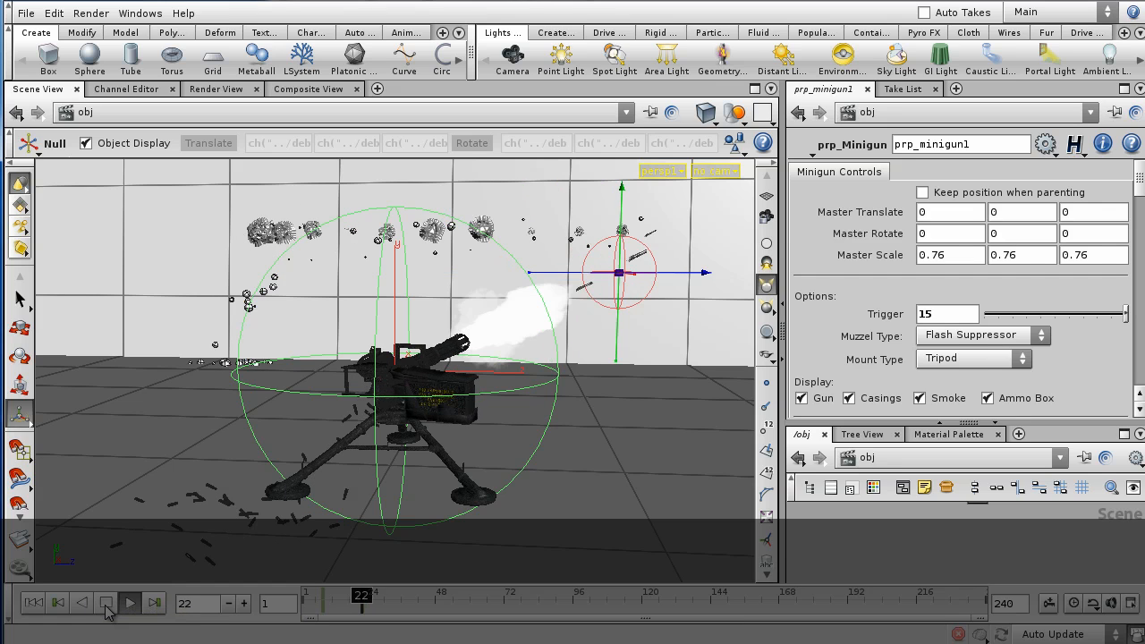
pyautogui.click(128, 601)
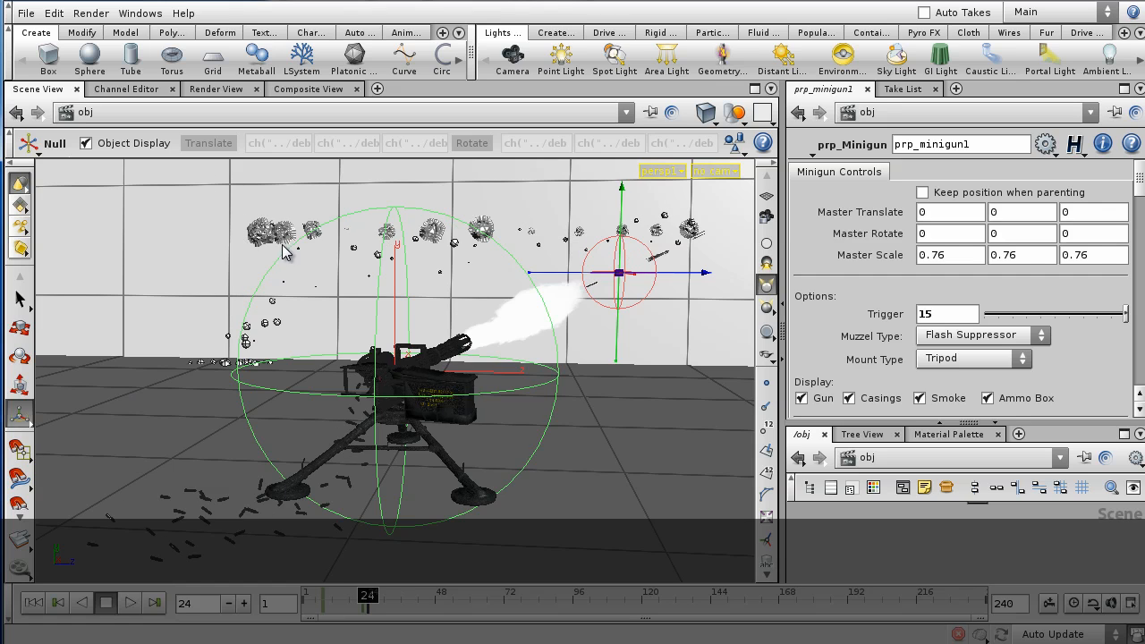
pyautogui.moveTo(521, 265)
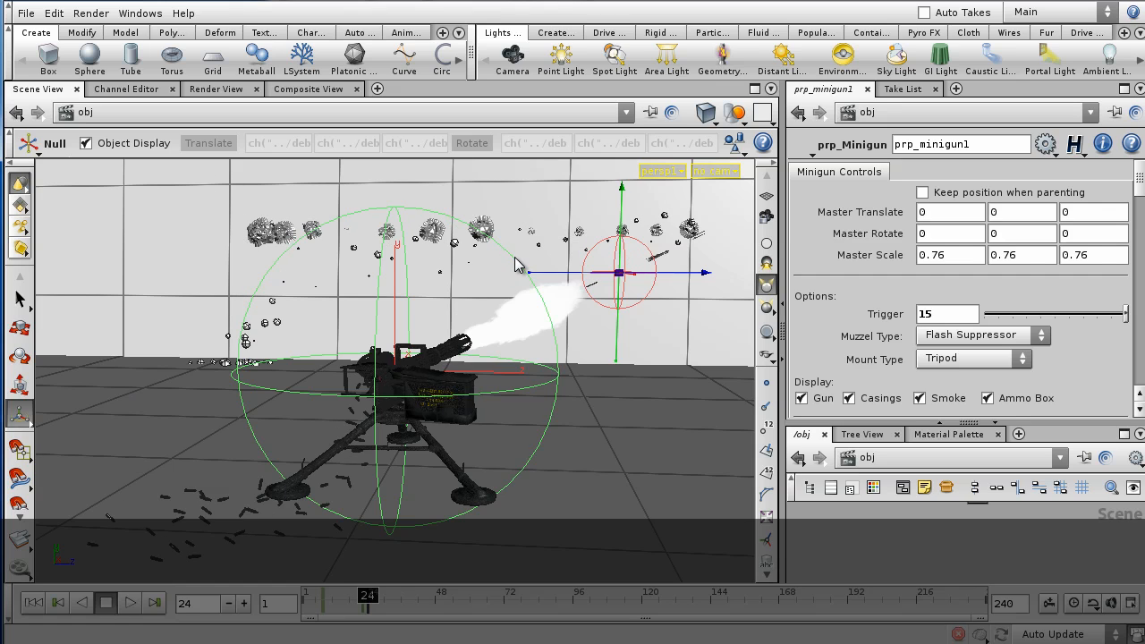
pyautogui.click(32, 601)
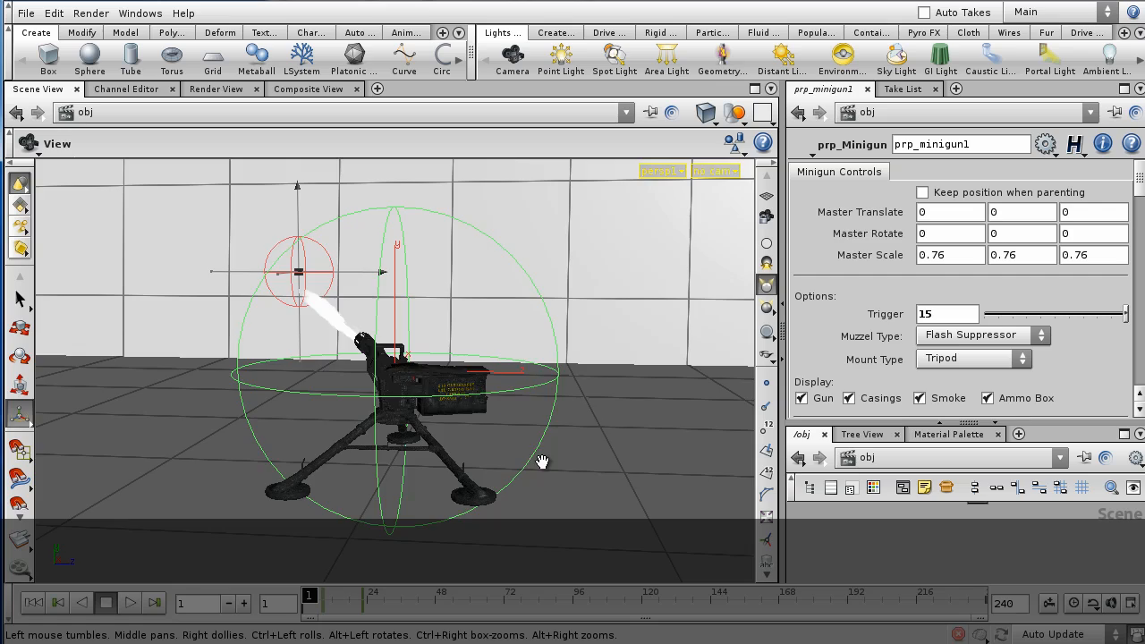
# - Orbit to a close side view of the minigun and replay its firing smoke
pyautogui.moveTo(541, 462); pyautogui.dragTo(648, 415)
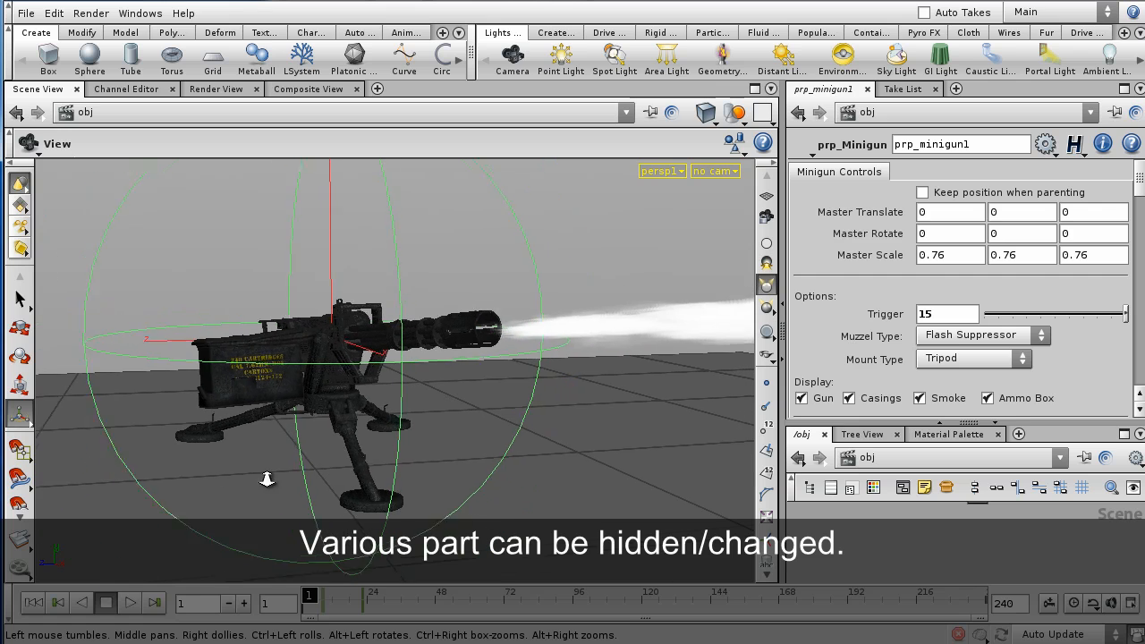
pyautogui.click(129, 601)
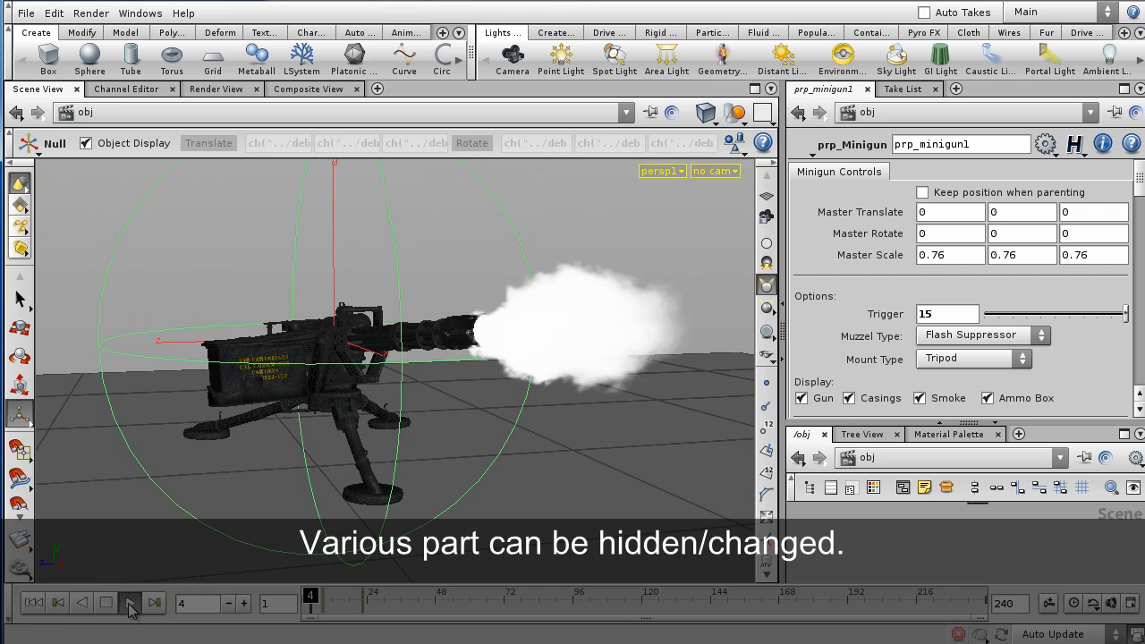
pyautogui.click(129, 601)
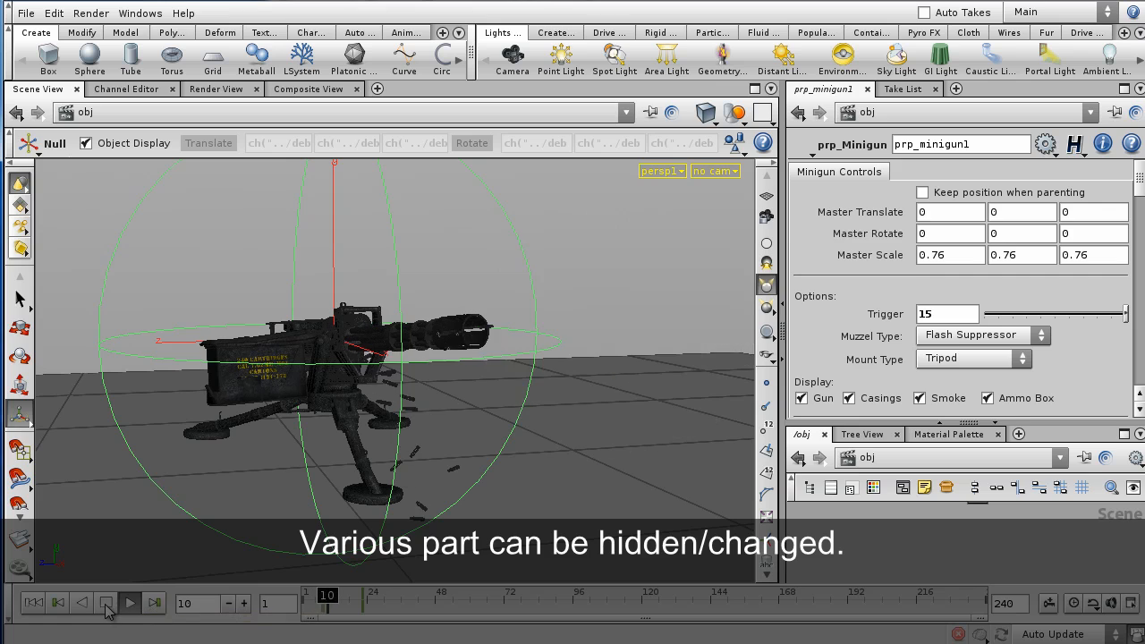
pyautogui.click(129, 602)
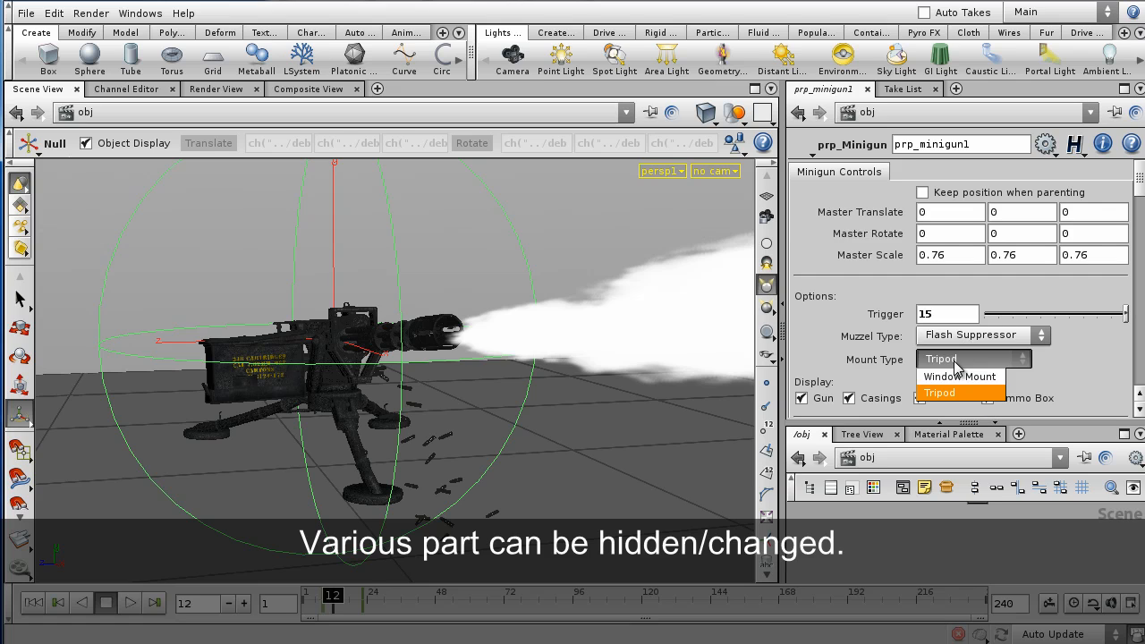
pyautogui.click(959, 376)
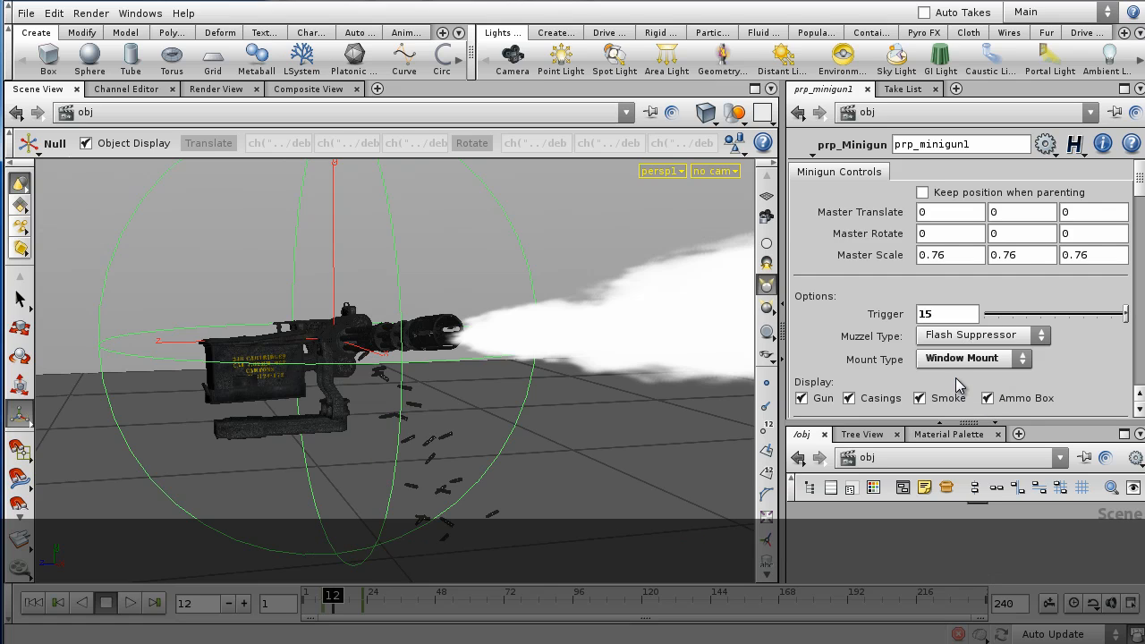
pyautogui.click(974, 358)
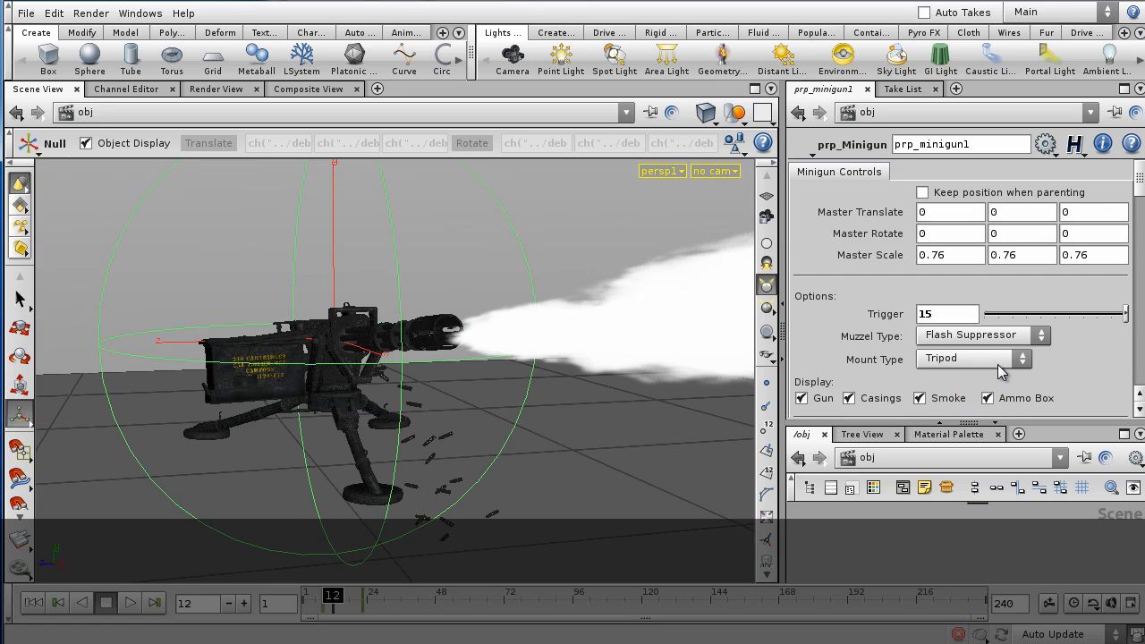
pyautogui.scroll(-3)
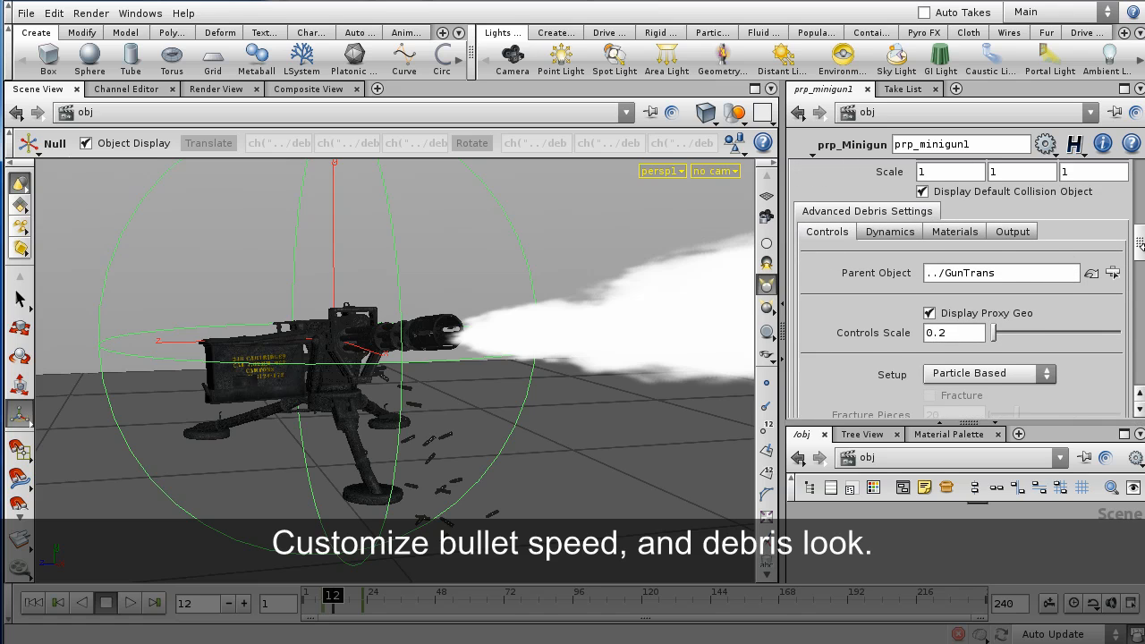
# - Show Advanced Debris Settings > Materials and bring up the Material Palette gallery
pyautogui.click(954, 231)
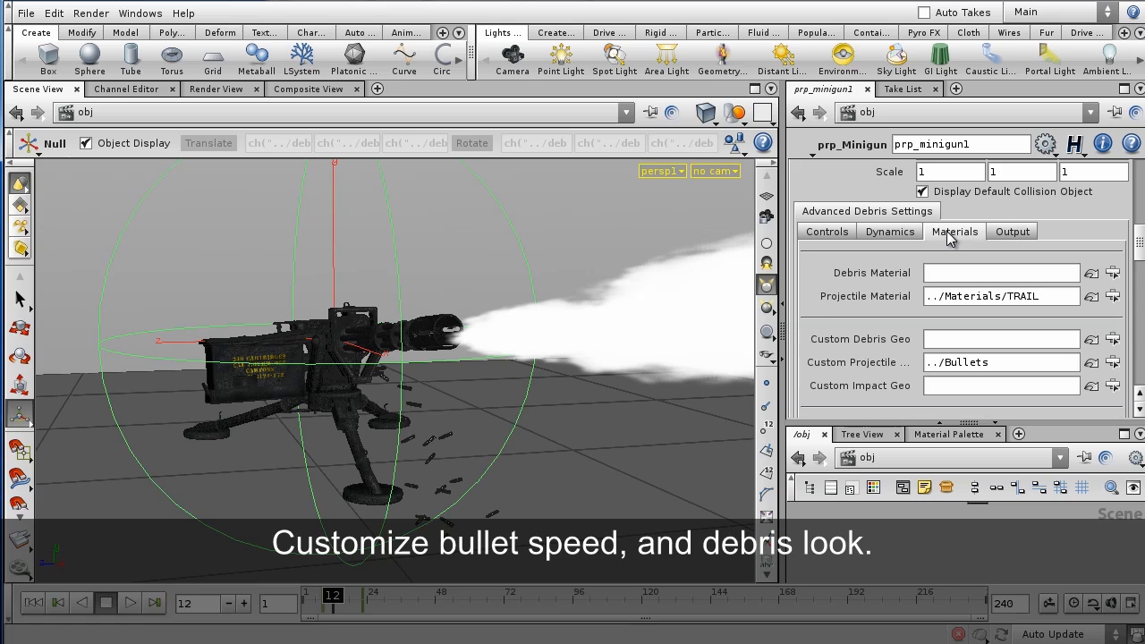
pyautogui.moveTo(1070, 239)
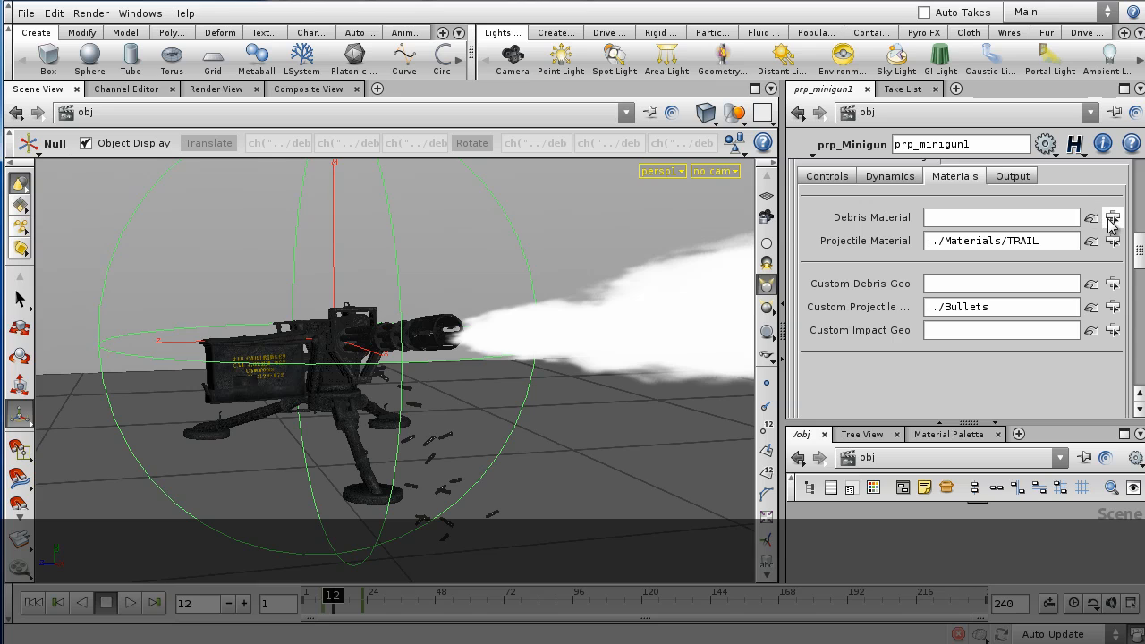
pyautogui.click(949, 435)
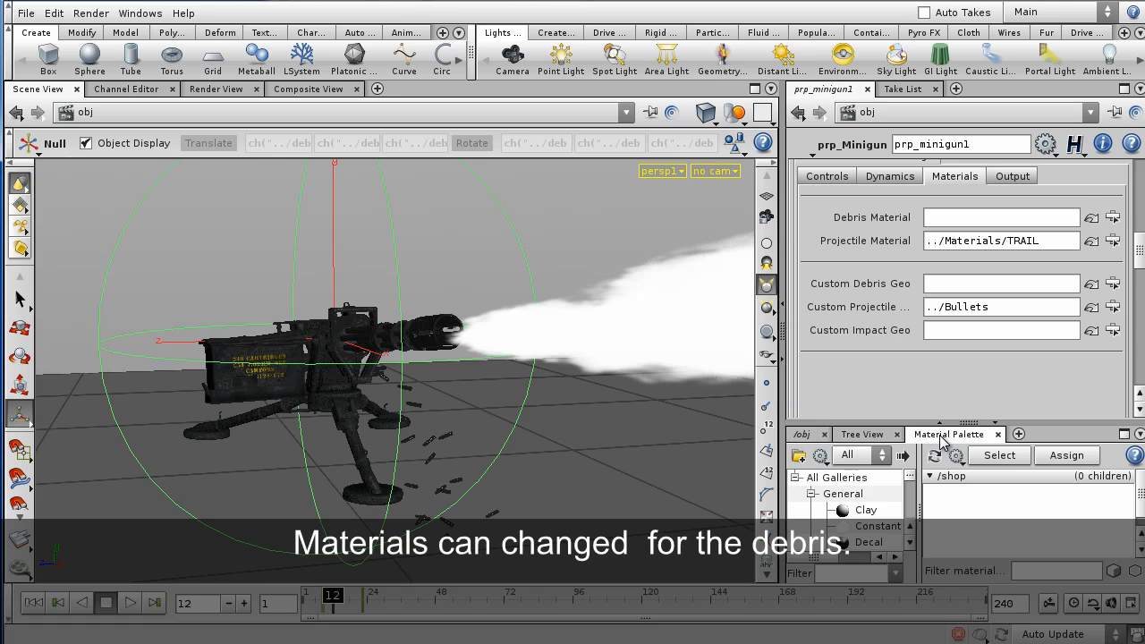
pyautogui.moveTo(912, 537)
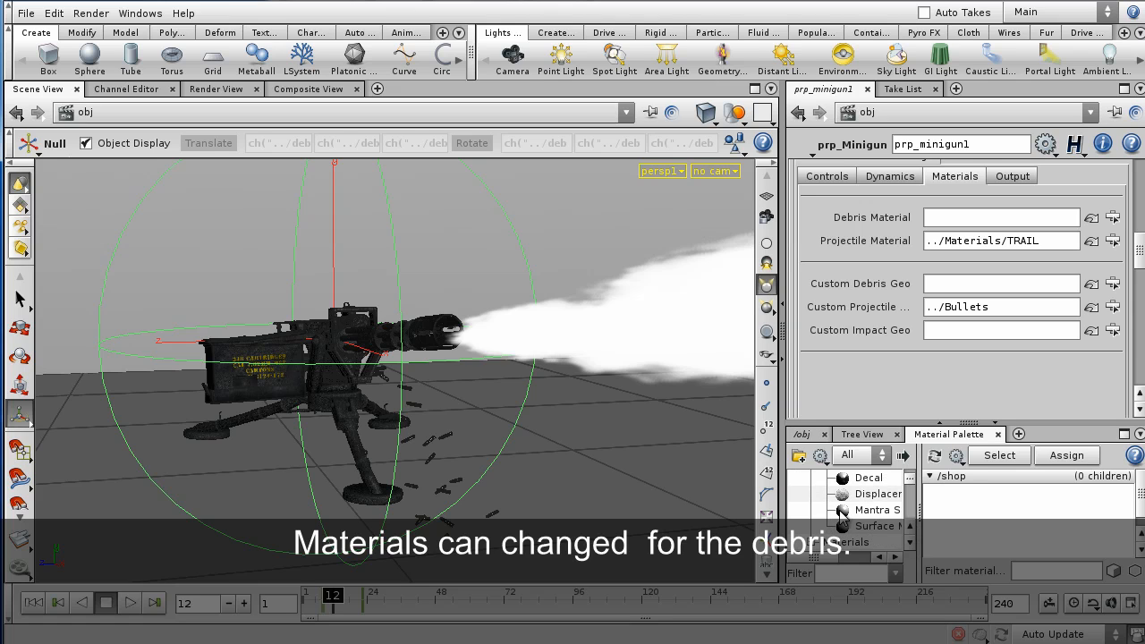
pyautogui.click(877, 510)
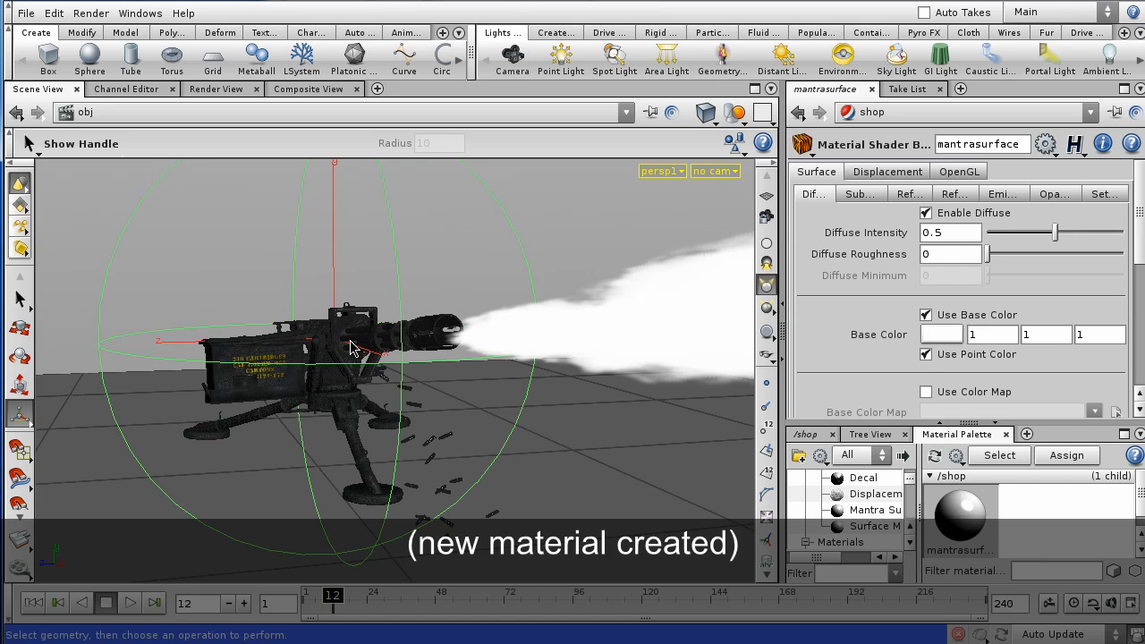
pyautogui.moveTo(881, 426)
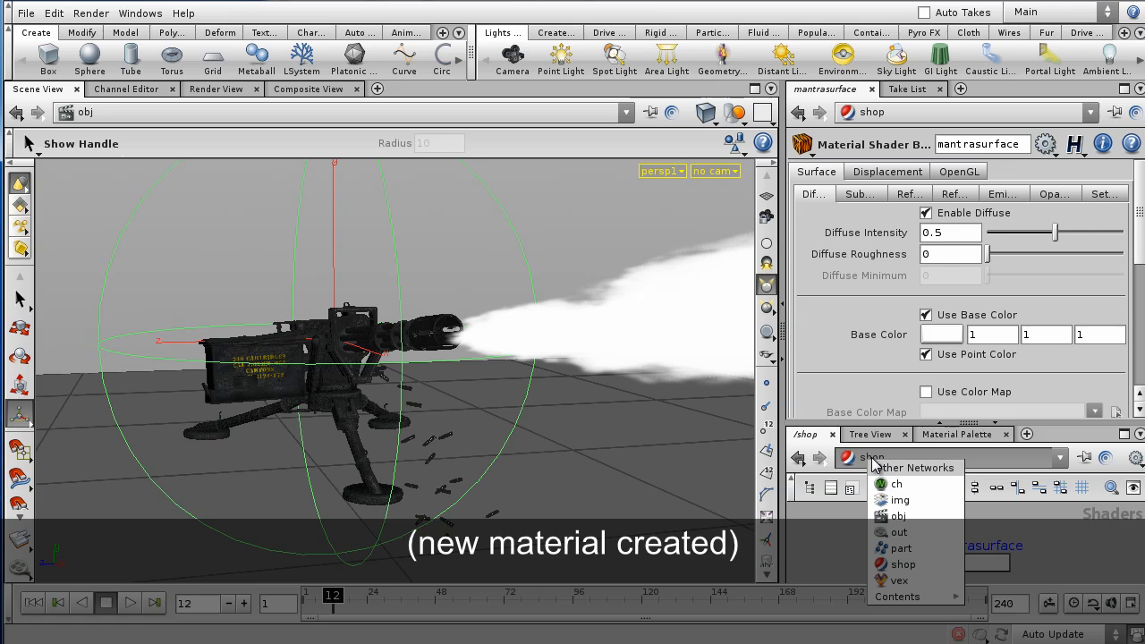
# - Jump back from /shop to the /obj network via the path menu
pyautogui.click(898, 516)
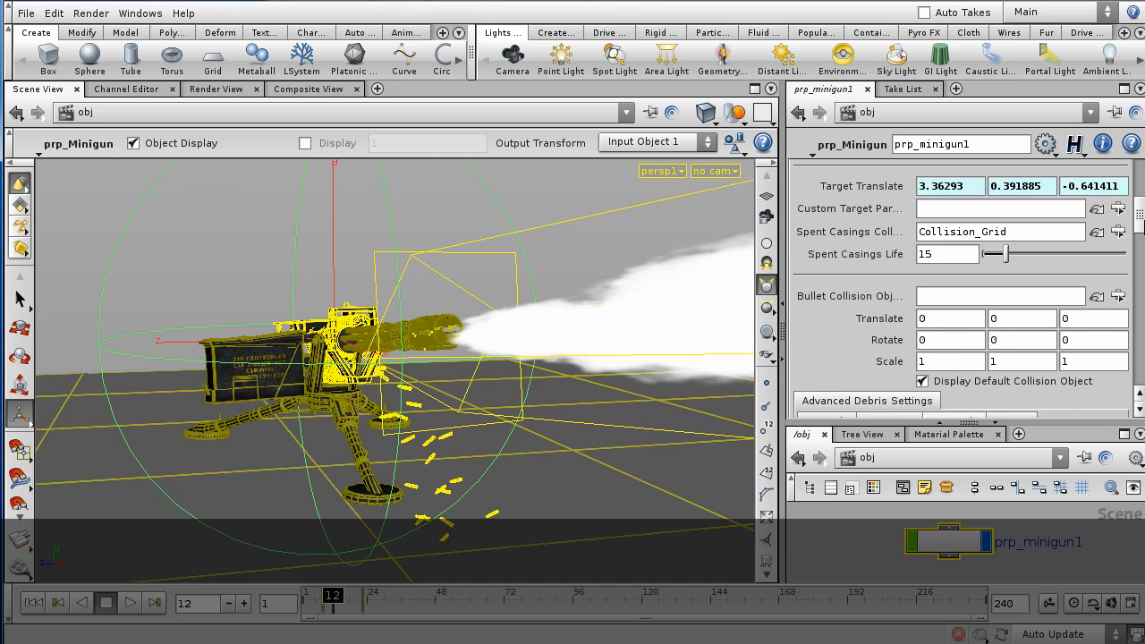
# - Set the minigun's Debris Material to /shop/mantrasurface
pyautogui.click(866, 400)
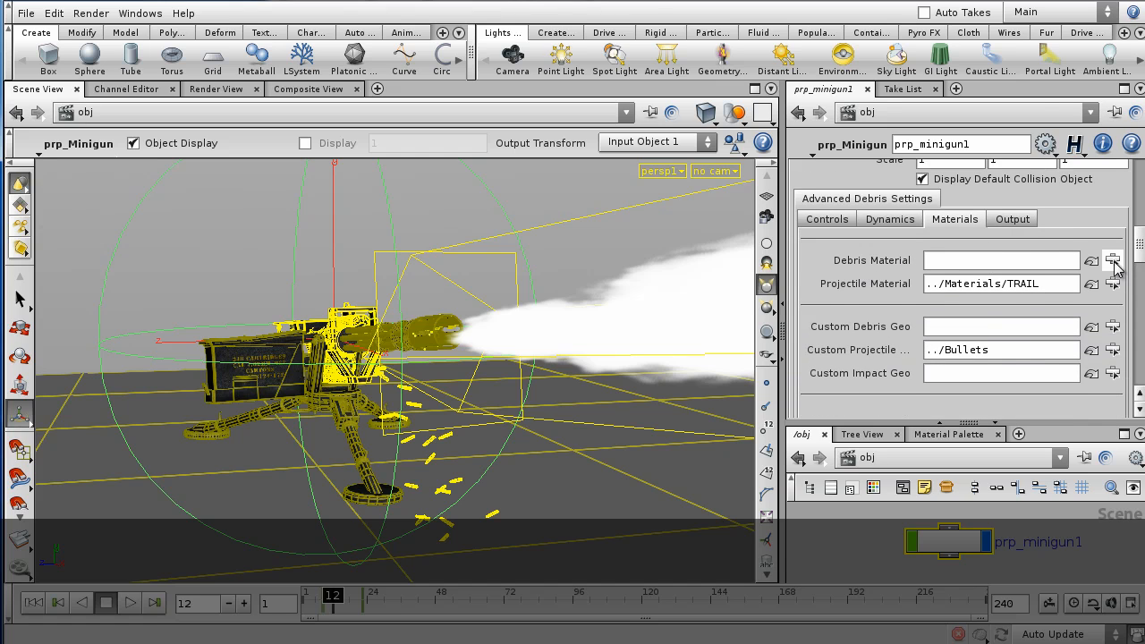
pyautogui.click(1113, 261)
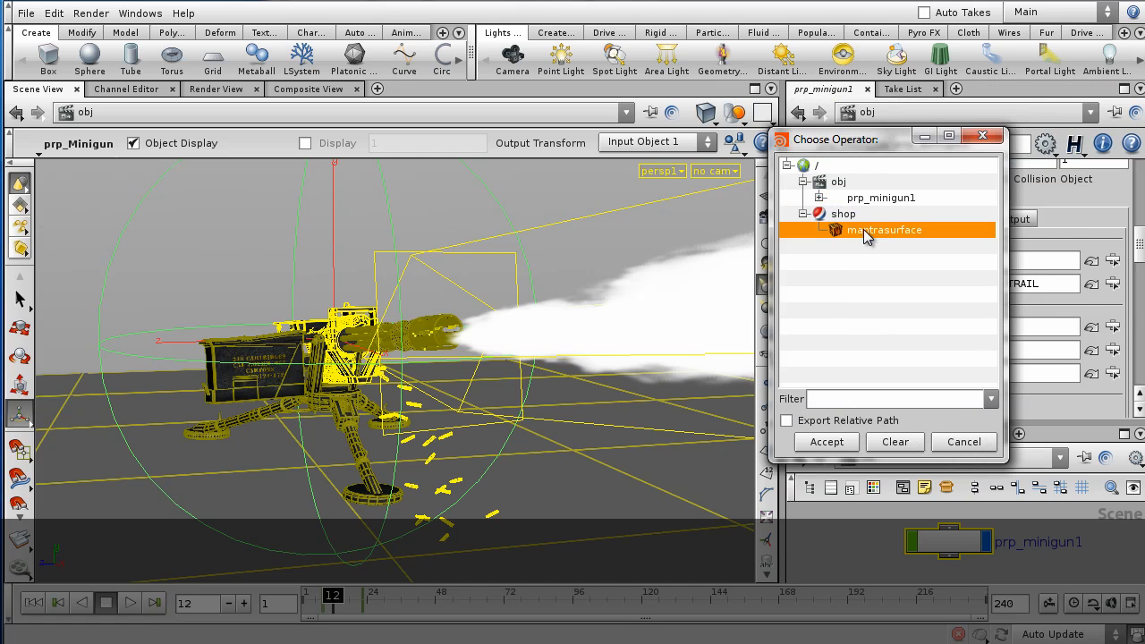
pyautogui.click(827, 441)
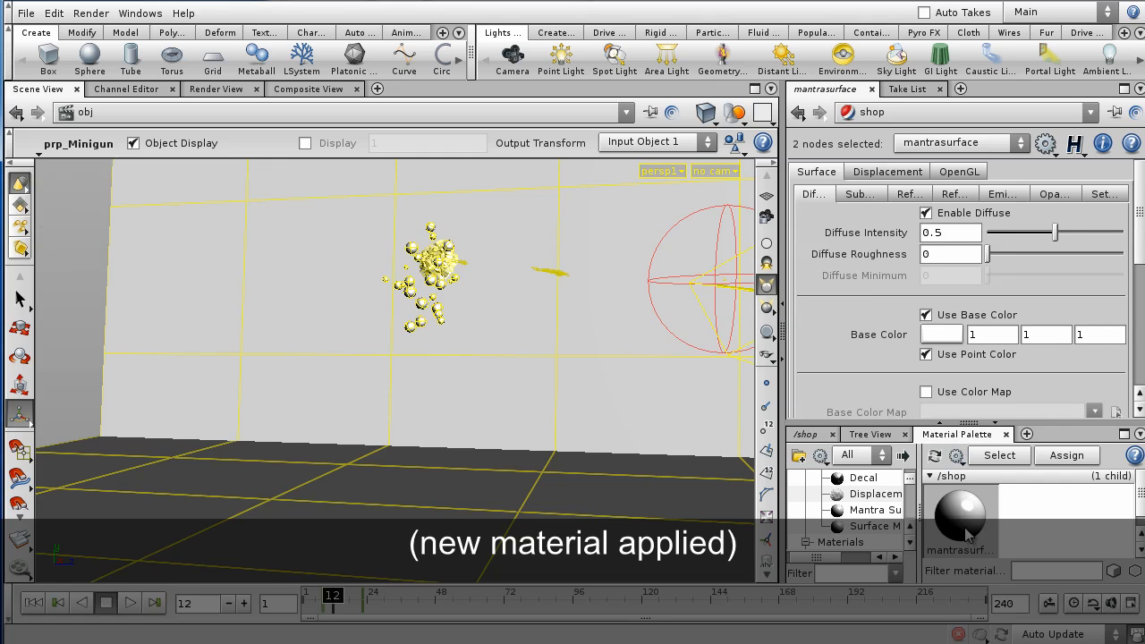
# - Change the mantrasurface Base Color to brown and replay to check the debris
pyautogui.click(941, 335)
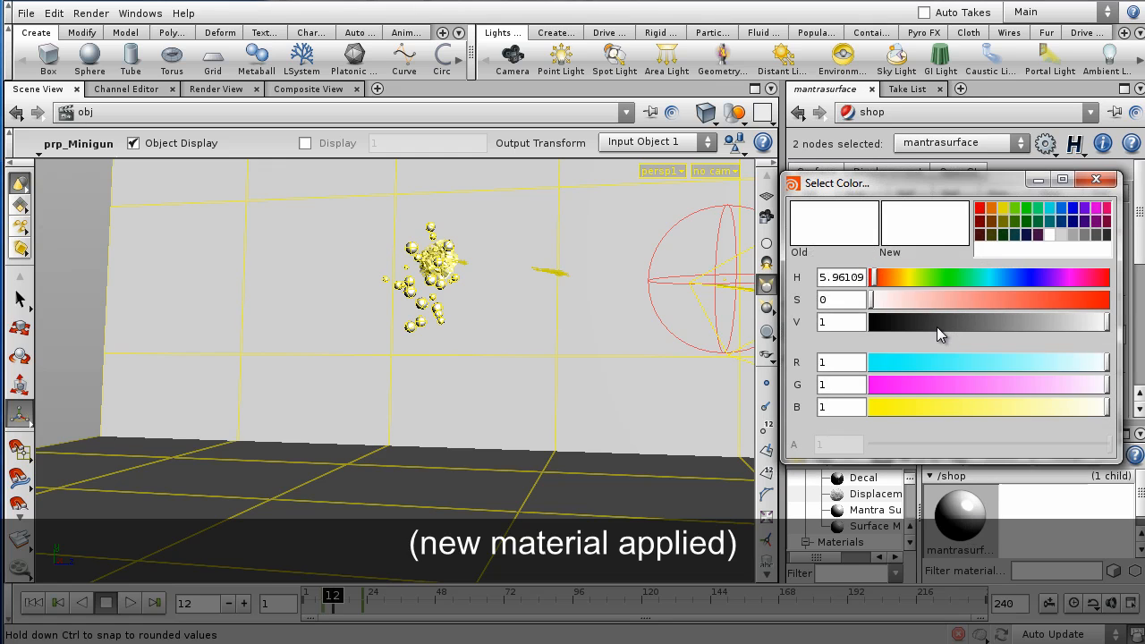
pyautogui.click(1013, 299)
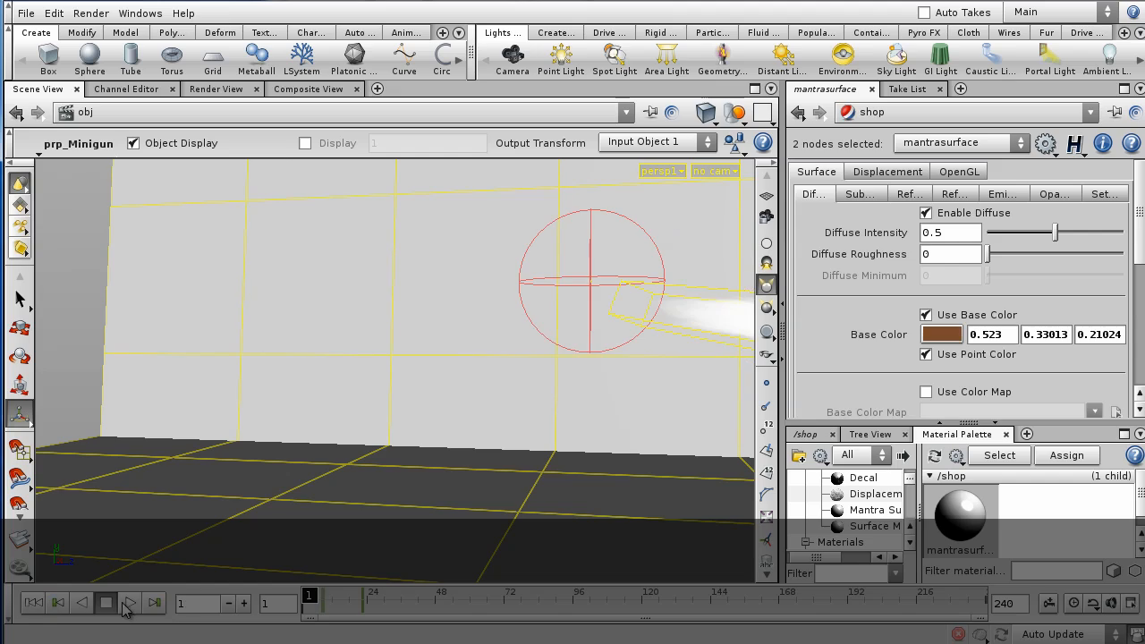
pyautogui.click(128, 603)
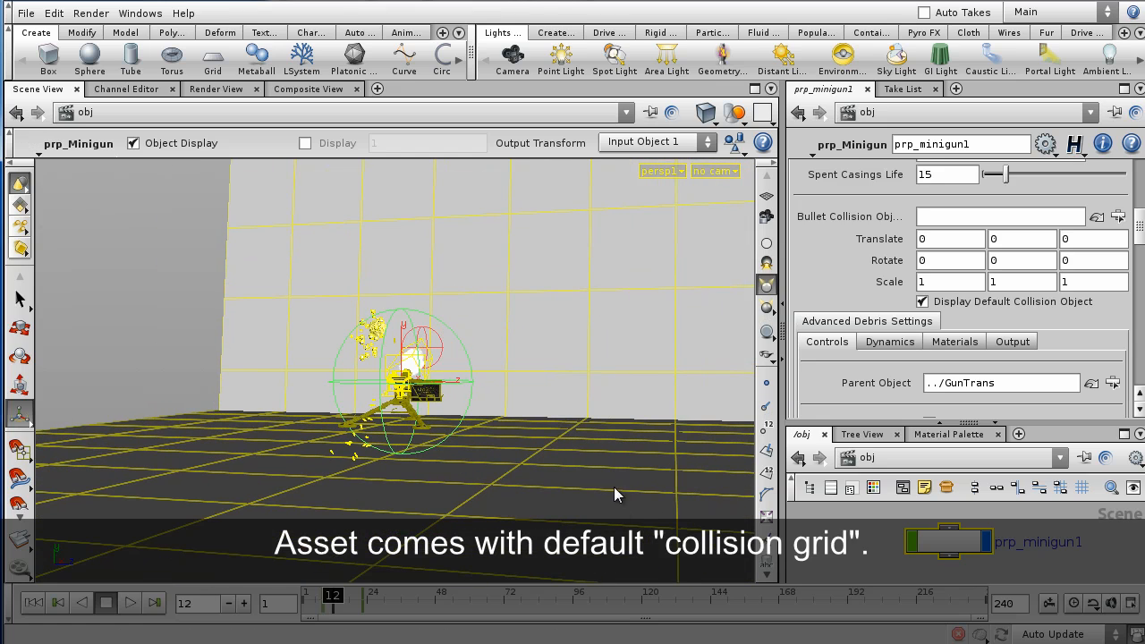
# - Toggle Display Default Collision Object off and on to compare, leaving the grid wall hidden
pyautogui.click(924, 301)
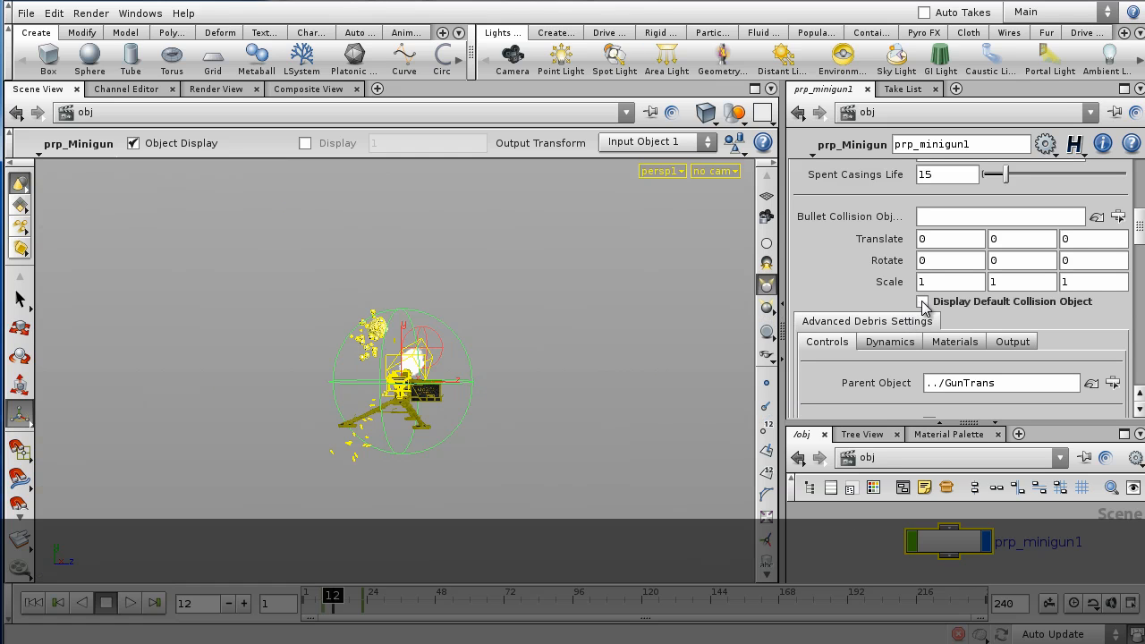
pyautogui.click(923, 300)
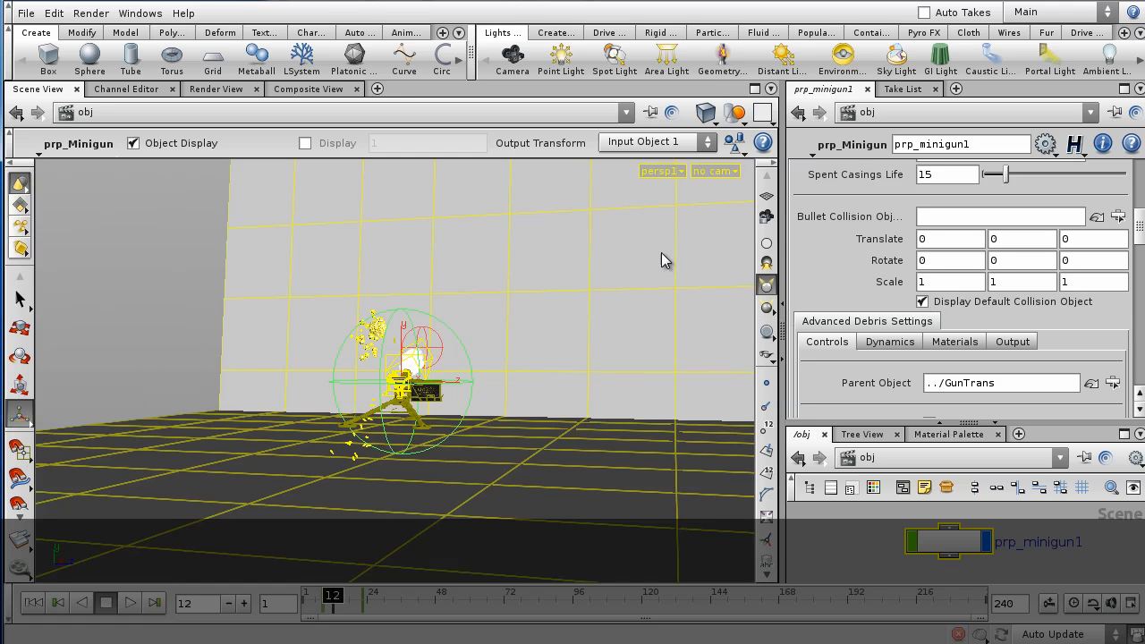
pyautogui.scroll(-3)
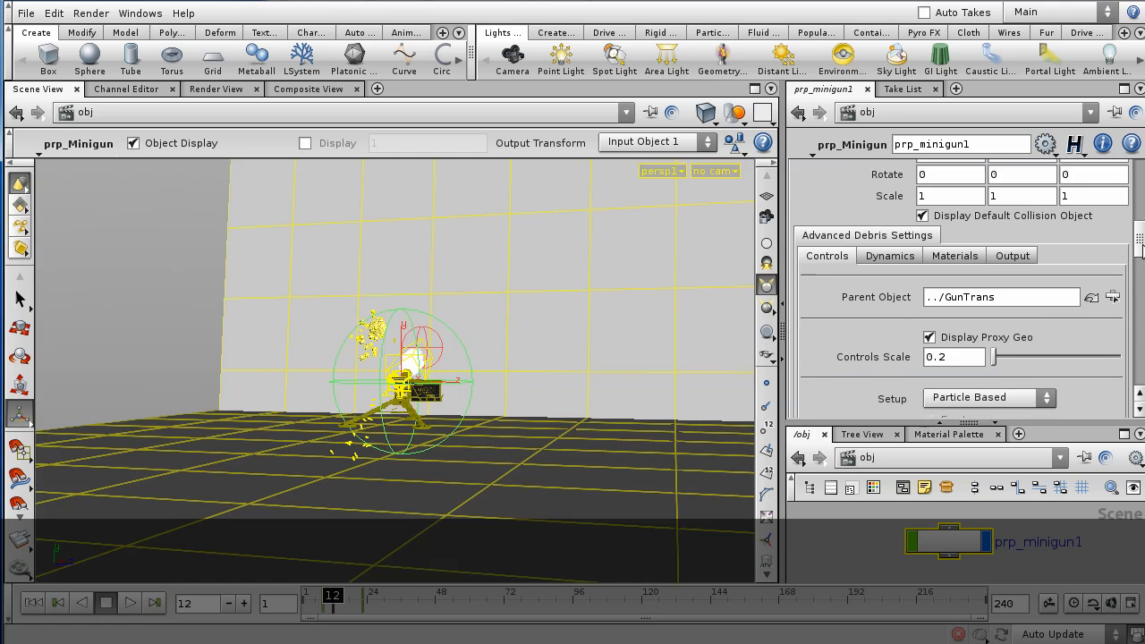
pyautogui.scroll(3)
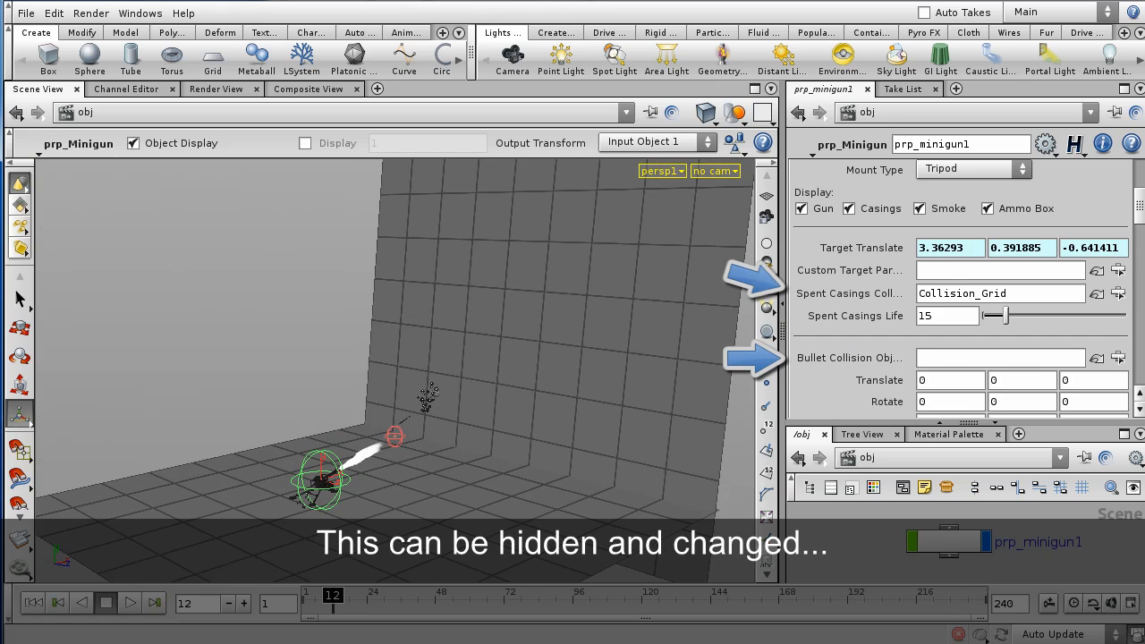
pyautogui.scroll(-3)
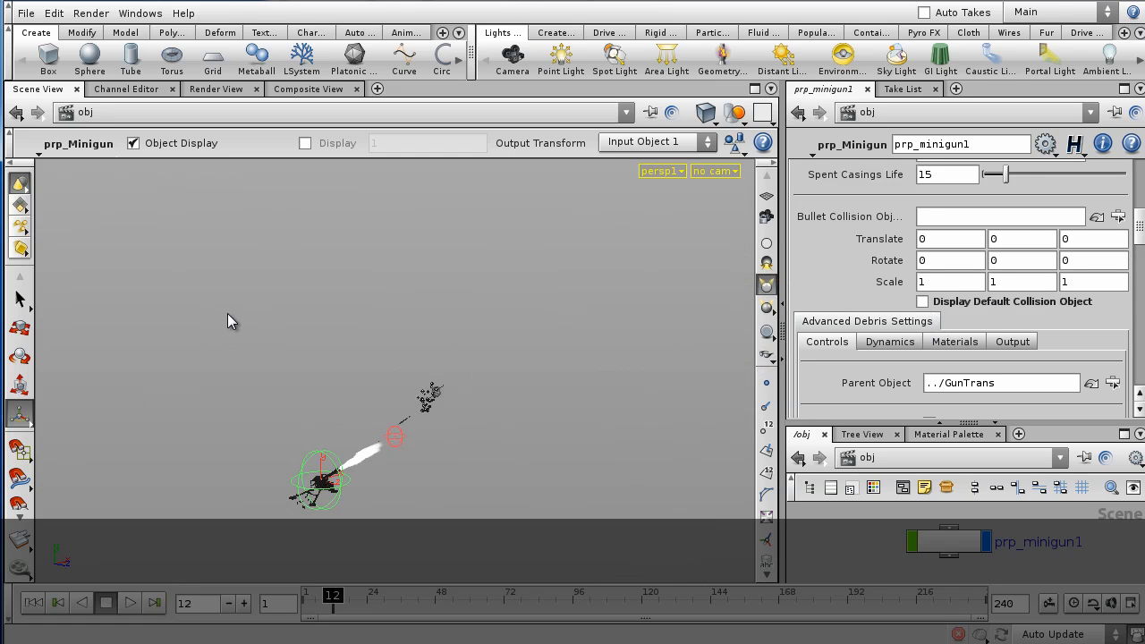
# - Place a new Grid object in the scene and stand grid_object1 upright as a wall
pyautogui.press('Tab')
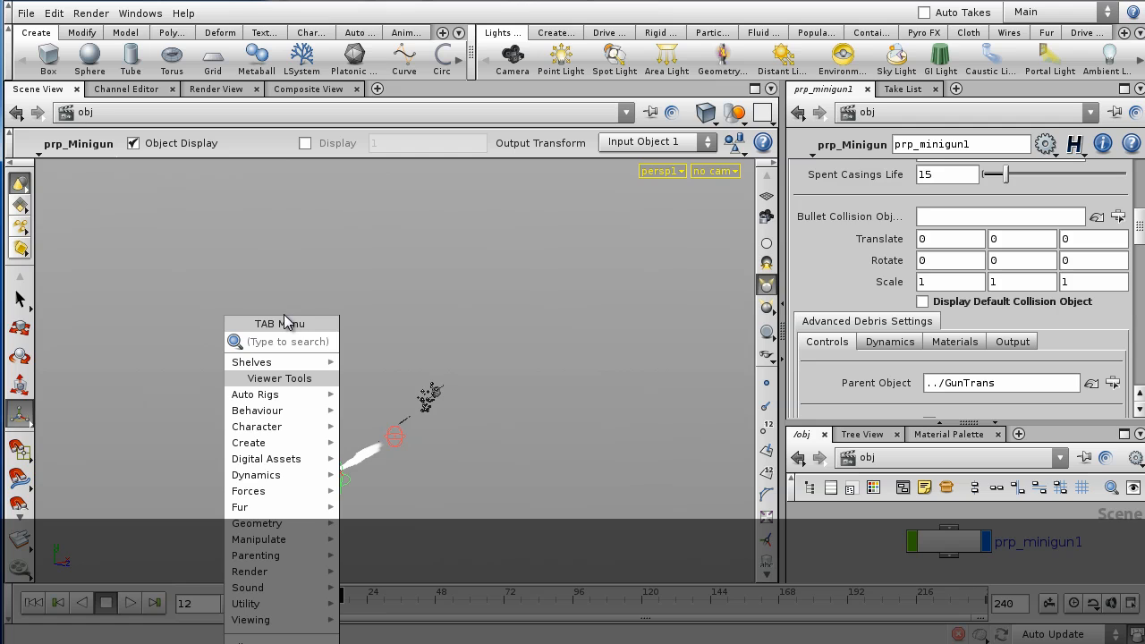
pyautogui.write('Grid')
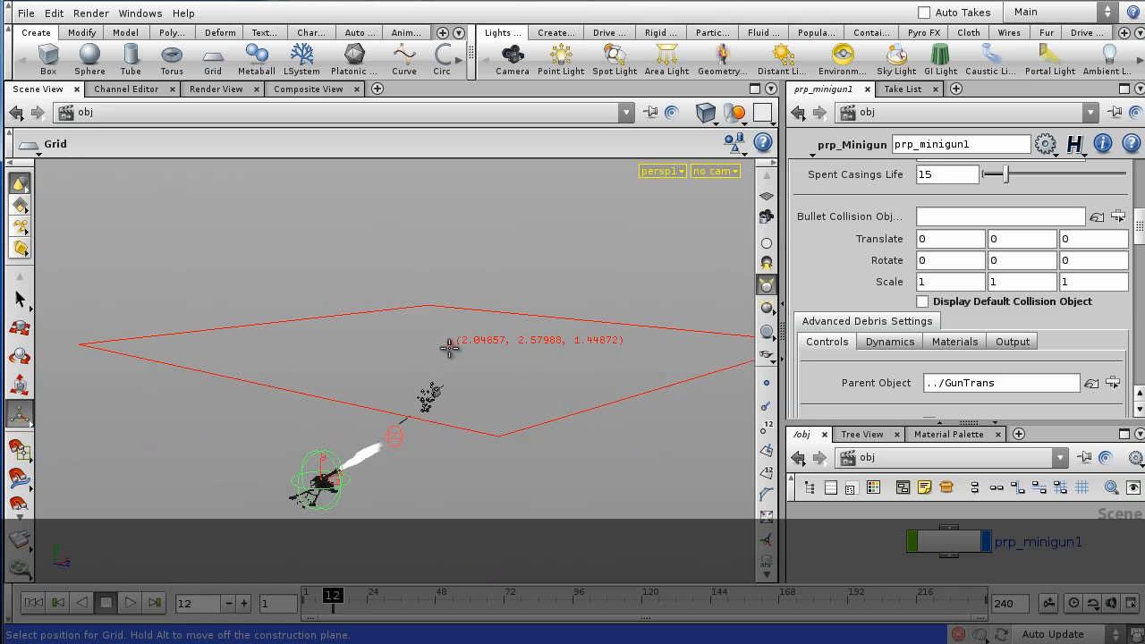
pyautogui.click(451, 349)
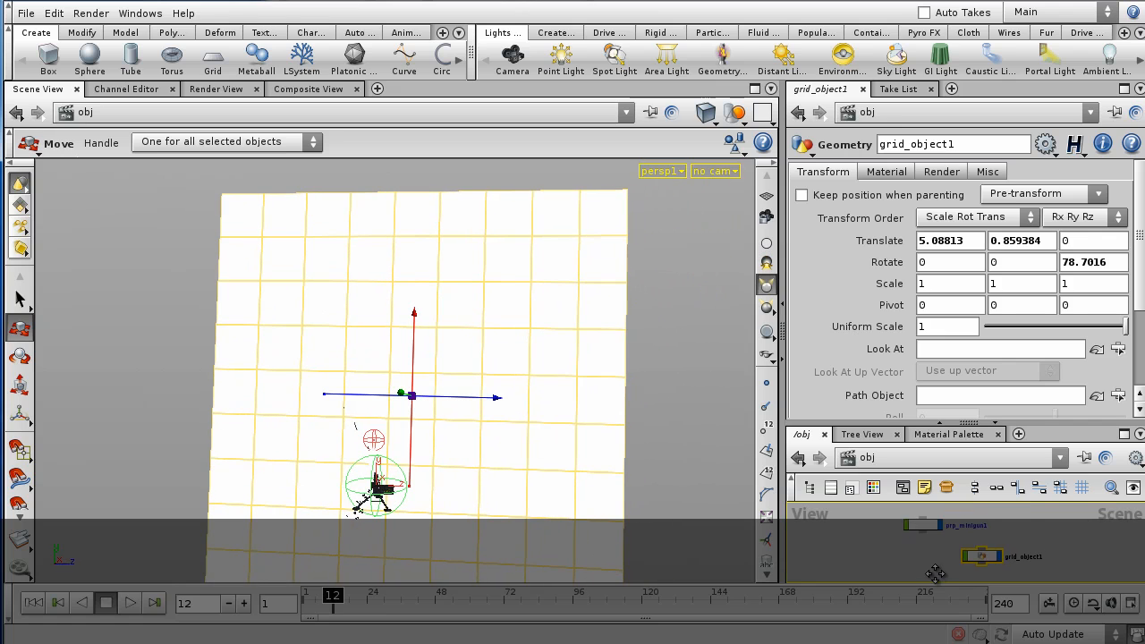
# - Assign /obj/grid_object1 as prp_minigun1's Bullet Collision Object
pyautogui.click(921, 528)
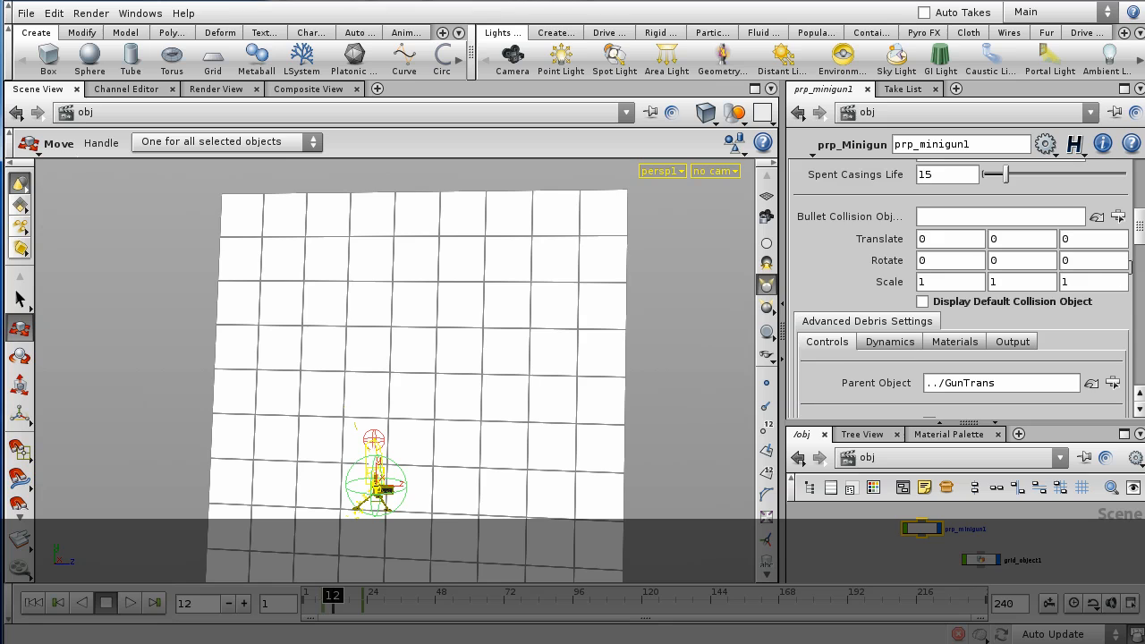
pyautogui.scroll(3)
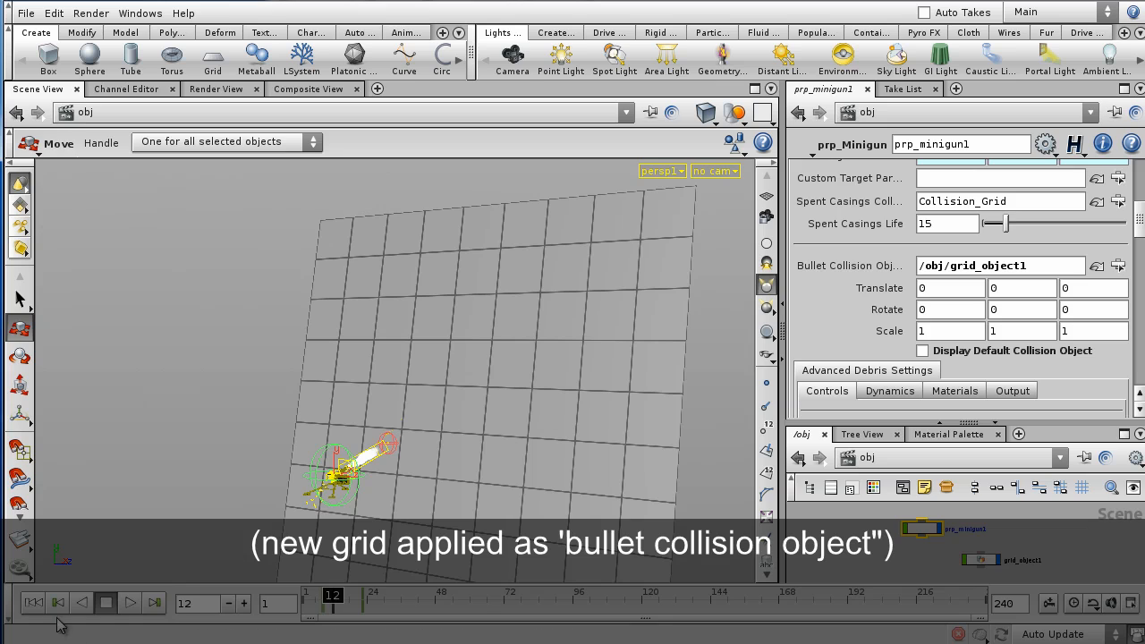
# - Rewind and play the firing animation so bullets strike the new grid wall
pyautogui.click(129, 601)
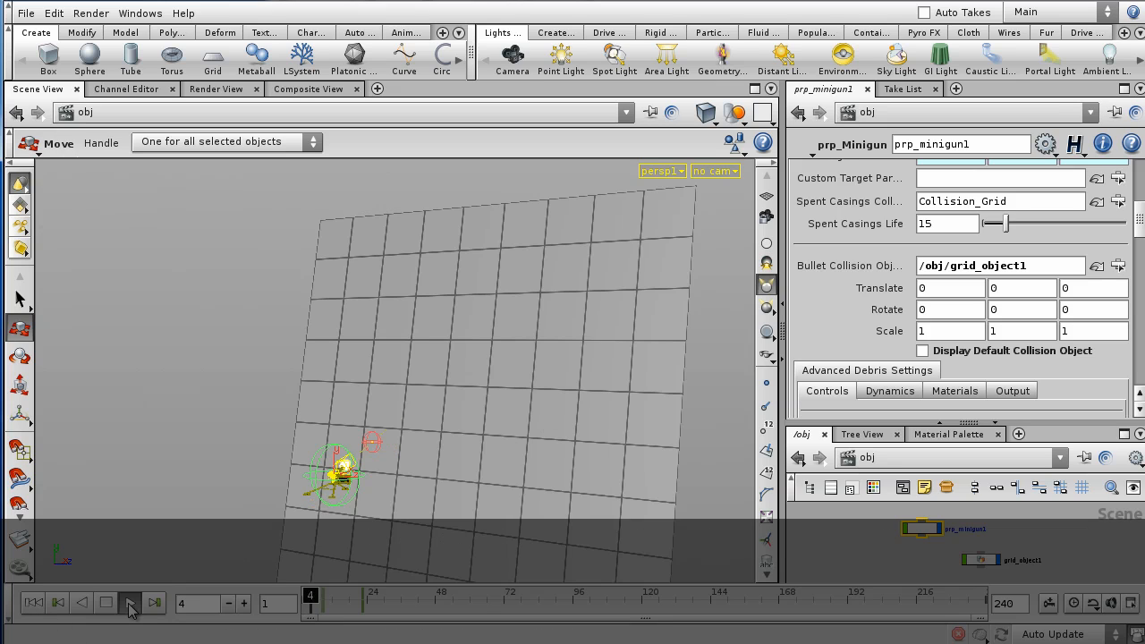
pyautogui.click(129, 601)
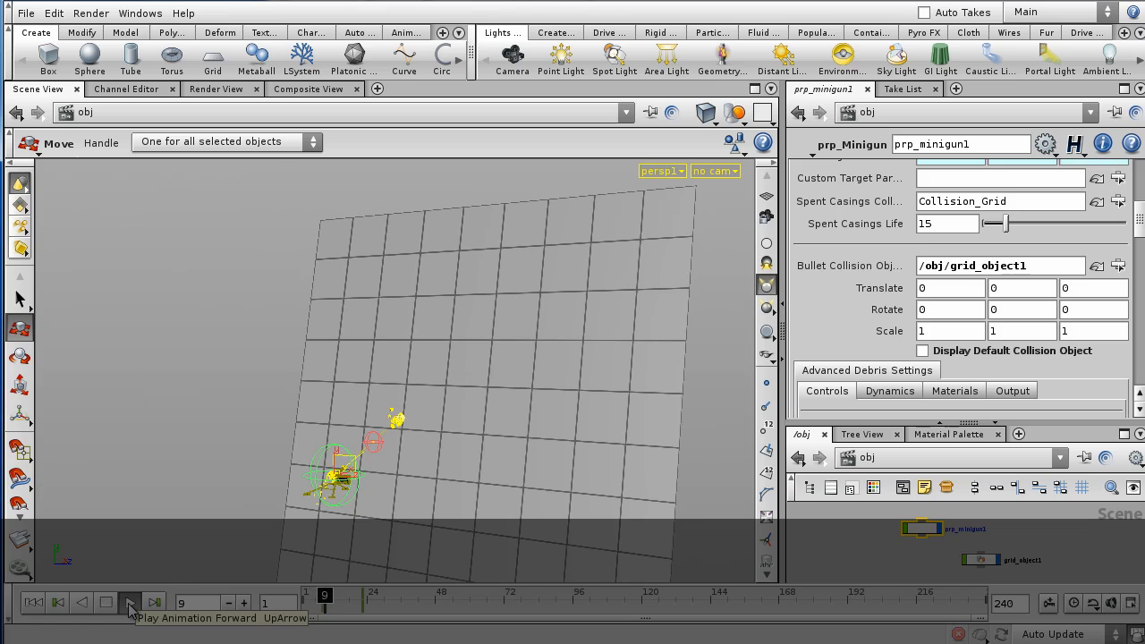
pyautogui.click(128, 601)
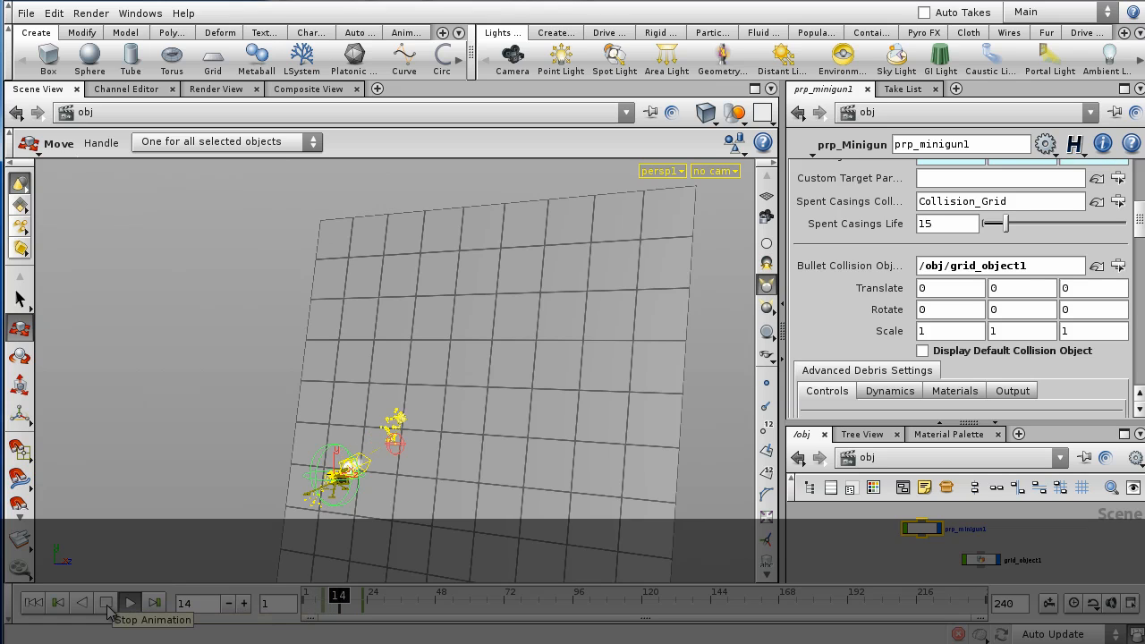
pyautogui.click(129, 602)
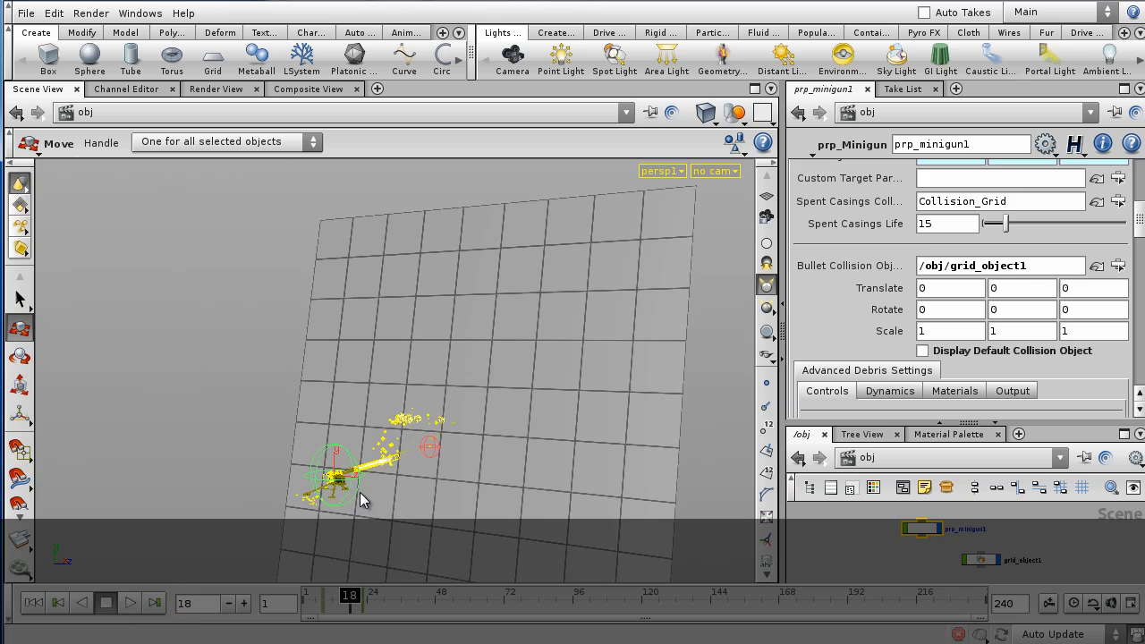